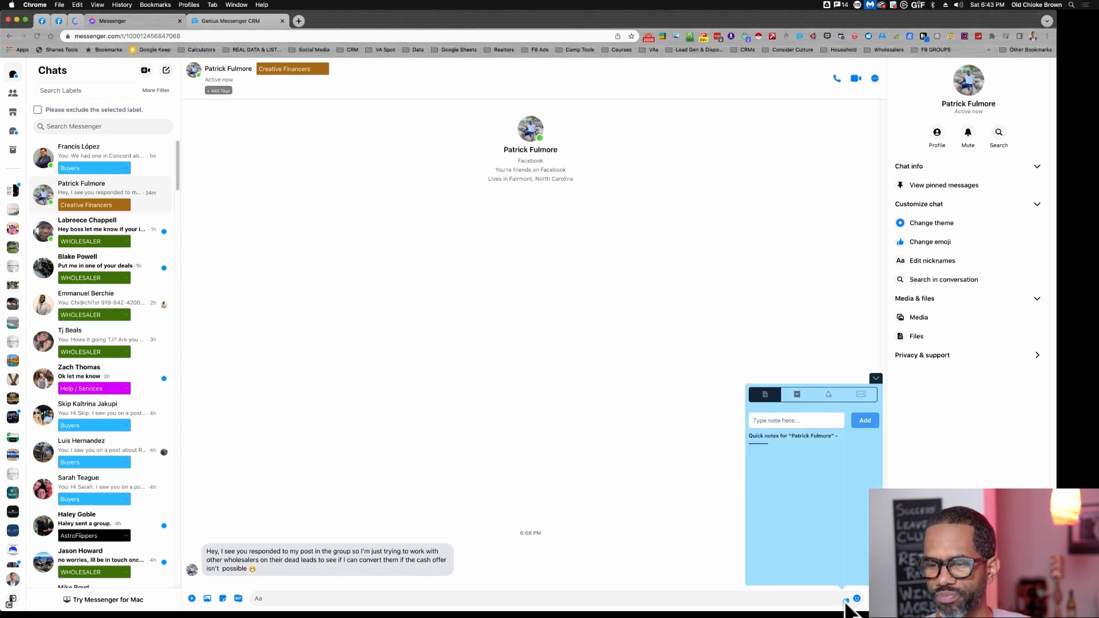
mouse_move(852, 529)
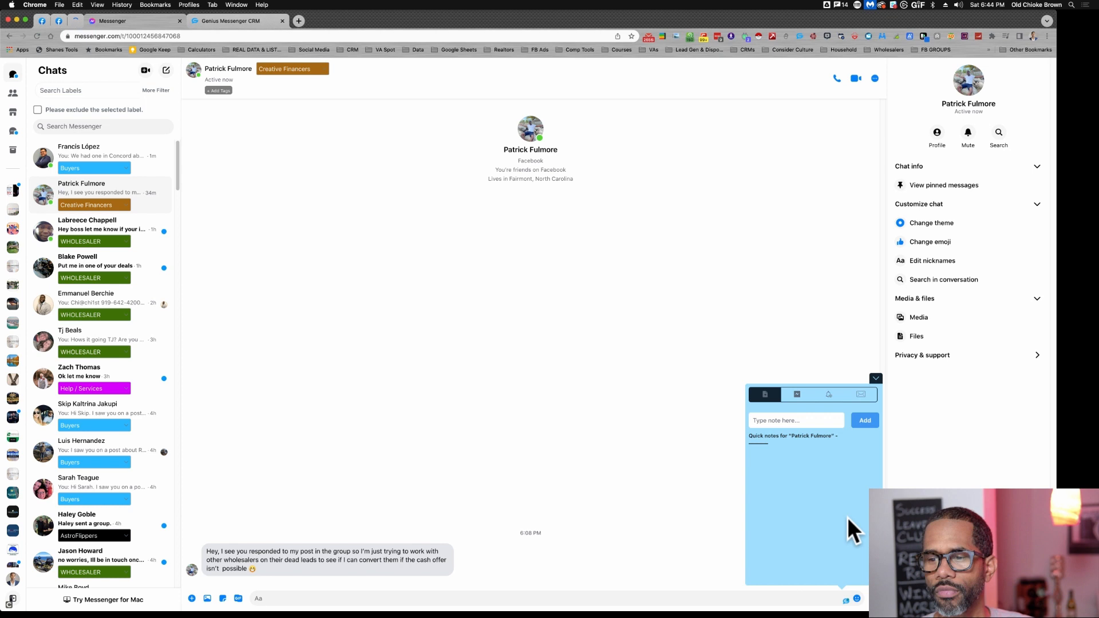
mouse_move(861, 413)
type("He does creative financing")
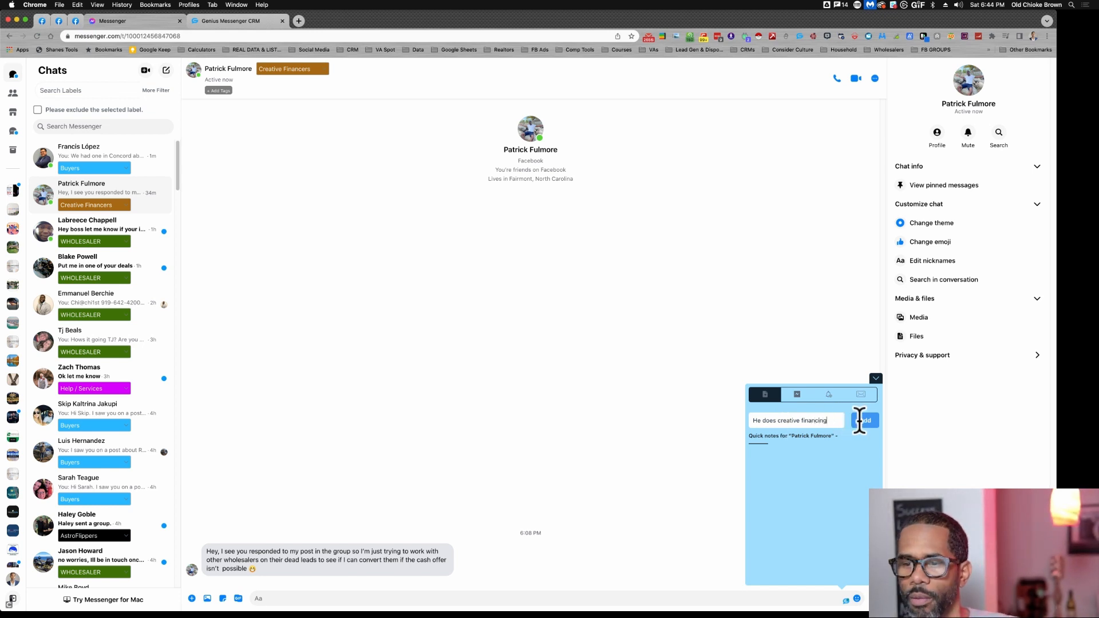
left_click(864, 420)
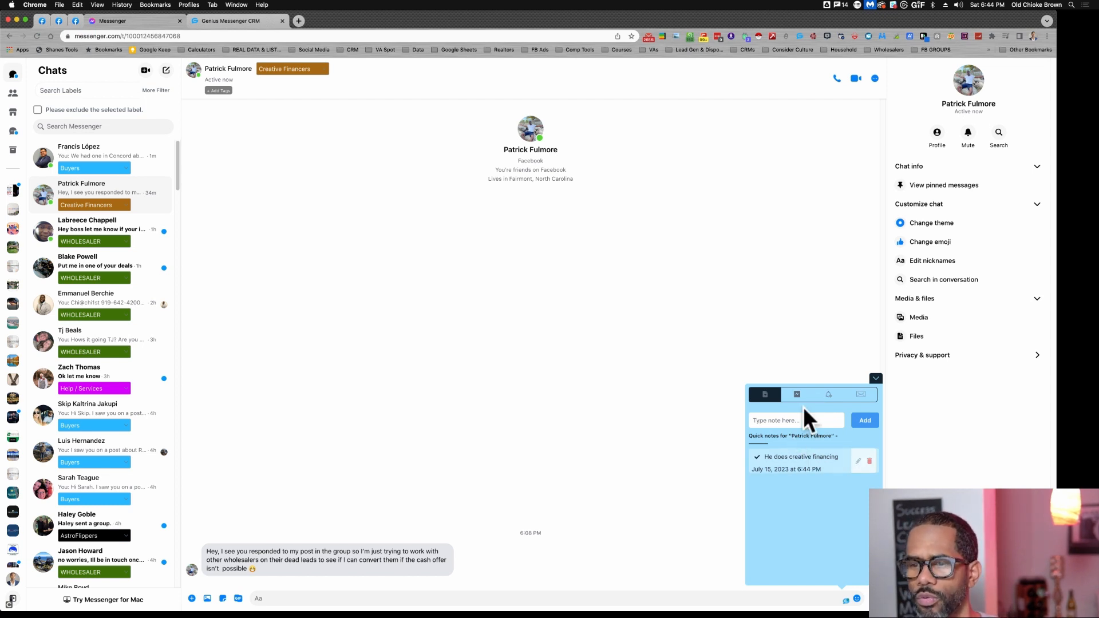
mouse_move(703, 314)
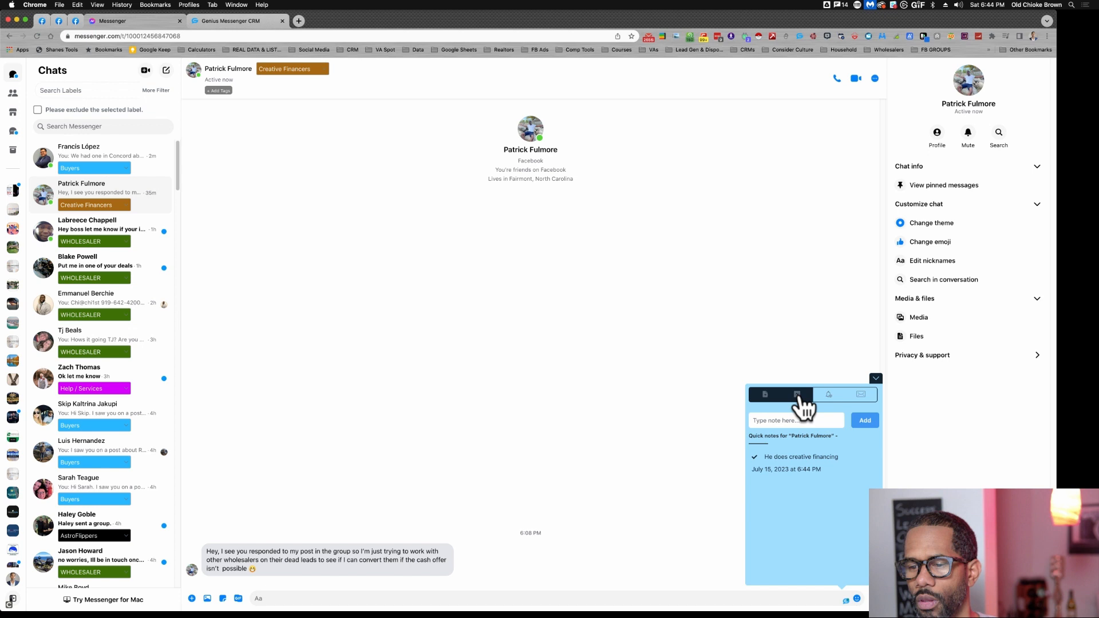
left_click(828, 394)
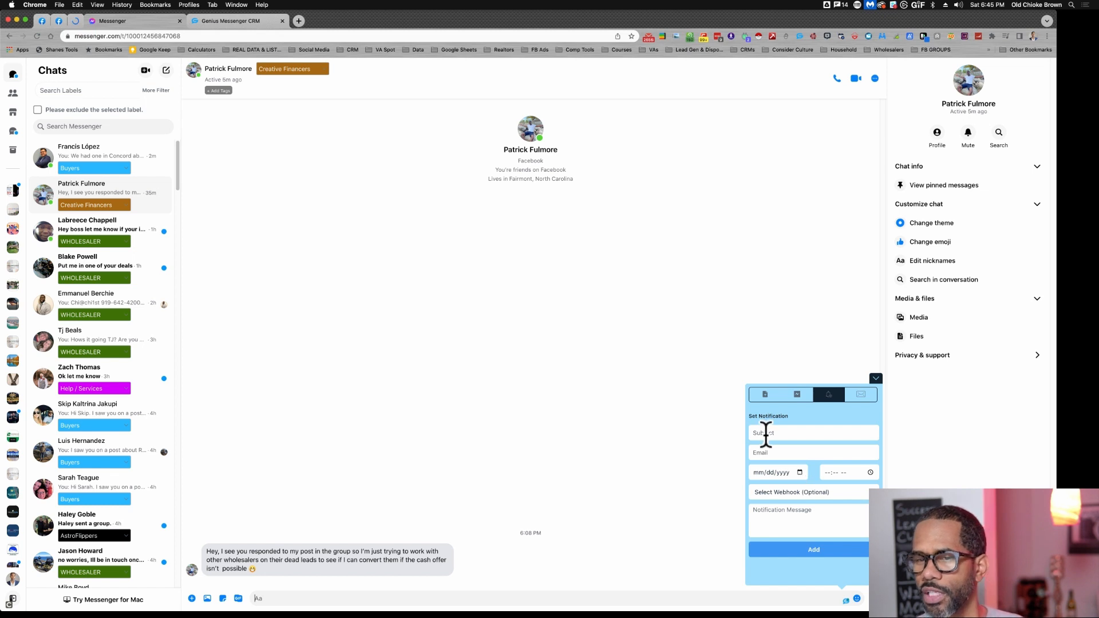
mouse_move(674, 350)
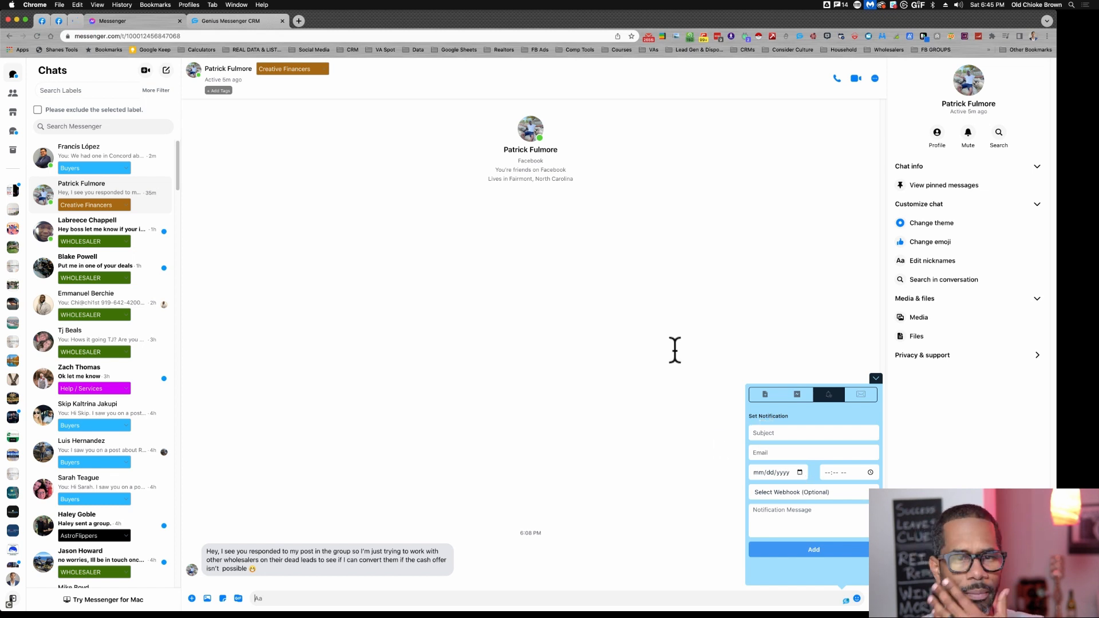
mouse_move(690, 369)
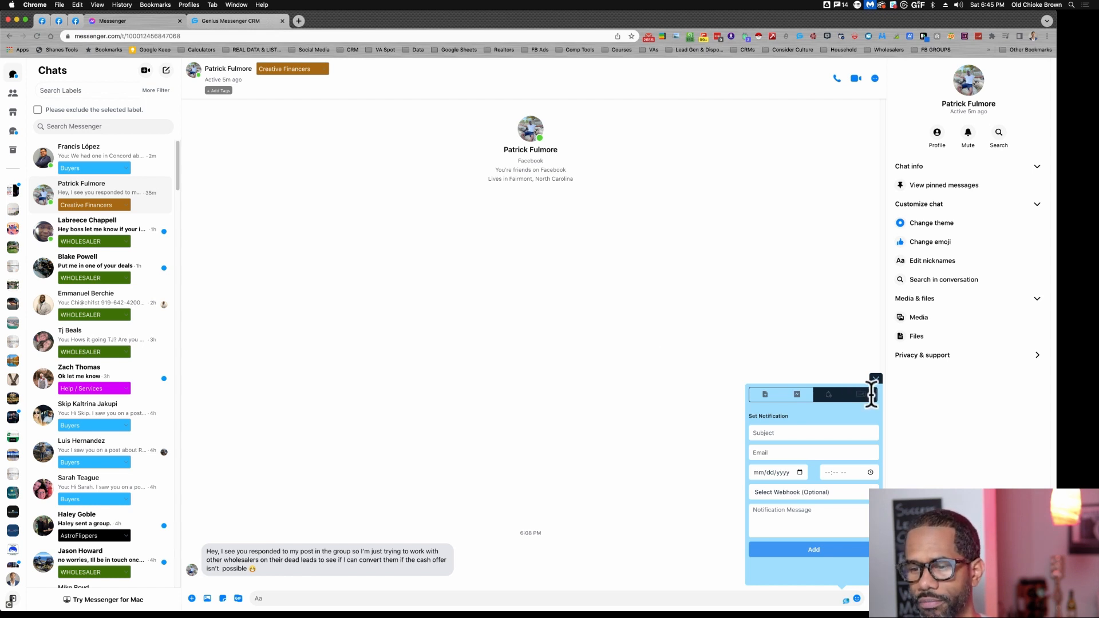
left_click(860, 393)
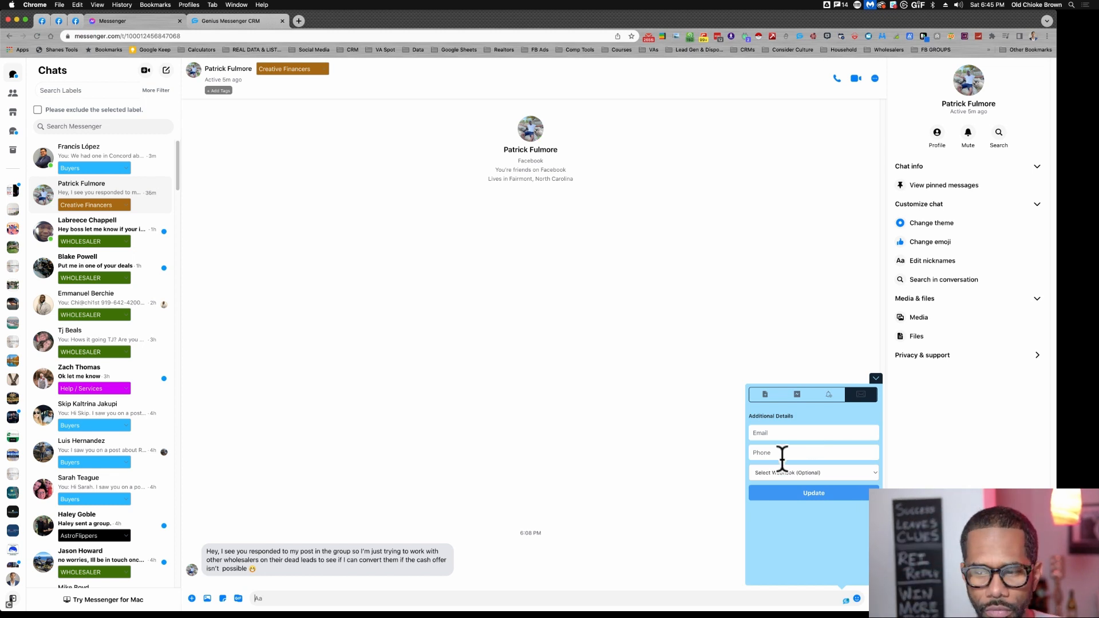
mouse_move(582, 359)
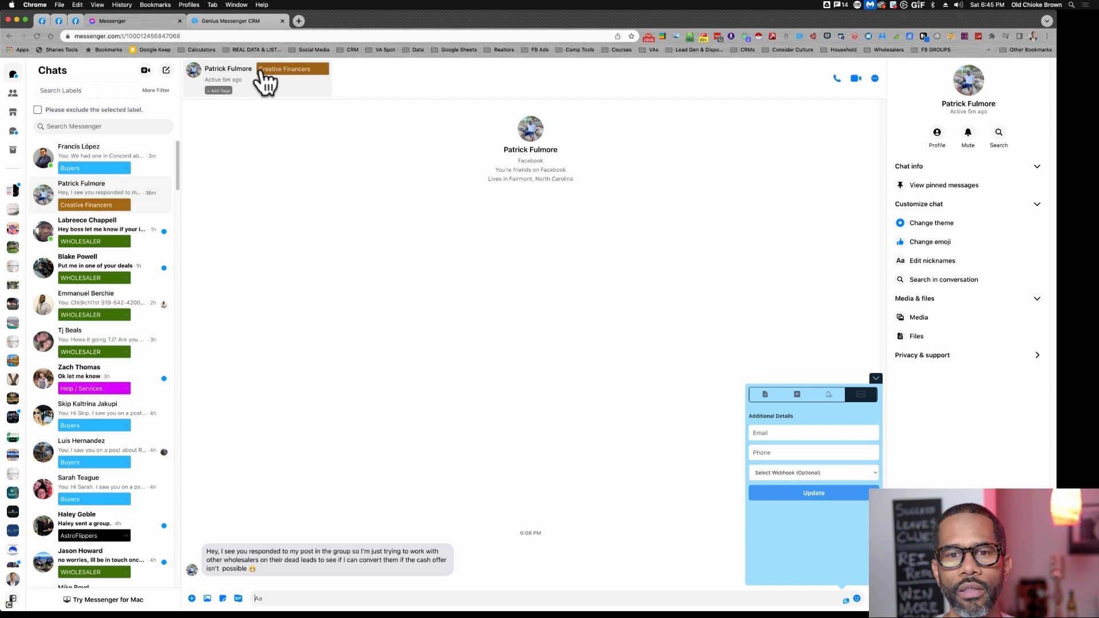
mouse_move(300, 91)
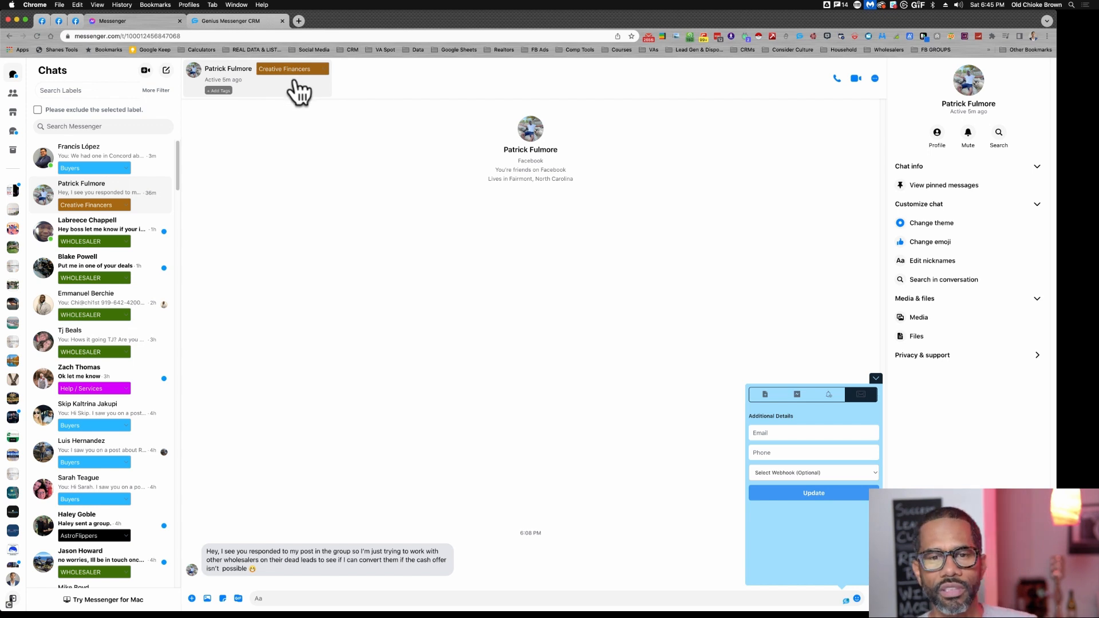
mouse_move(319, 93)
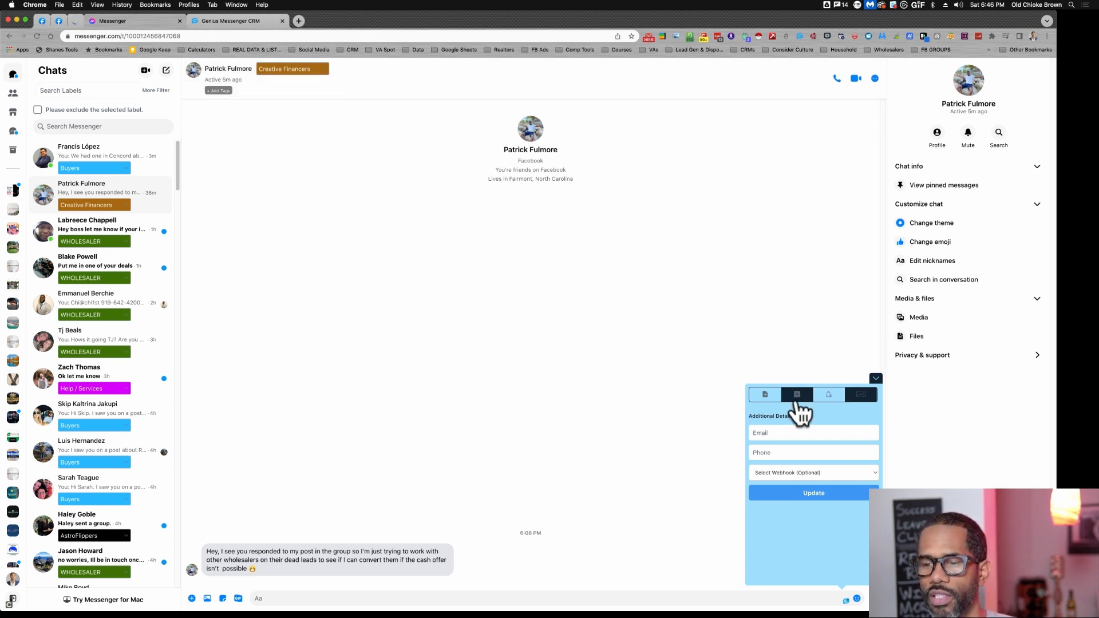
Name a new global template 'QUICK MESSAGE' in the templates list.
left_click(796, 393)
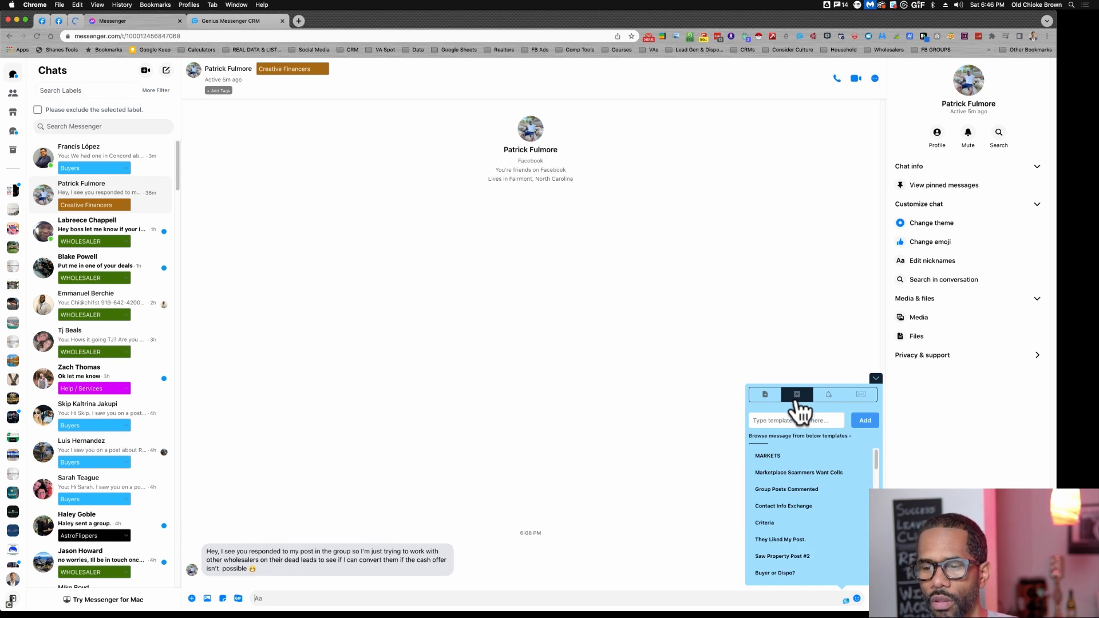
scroll("down", 3)
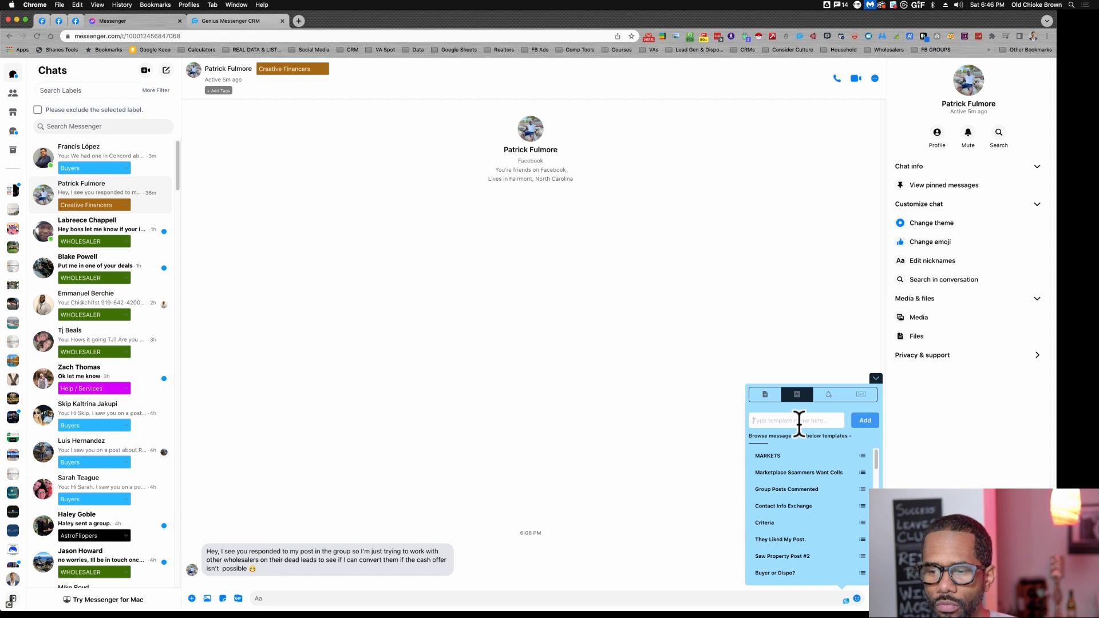
type("q")
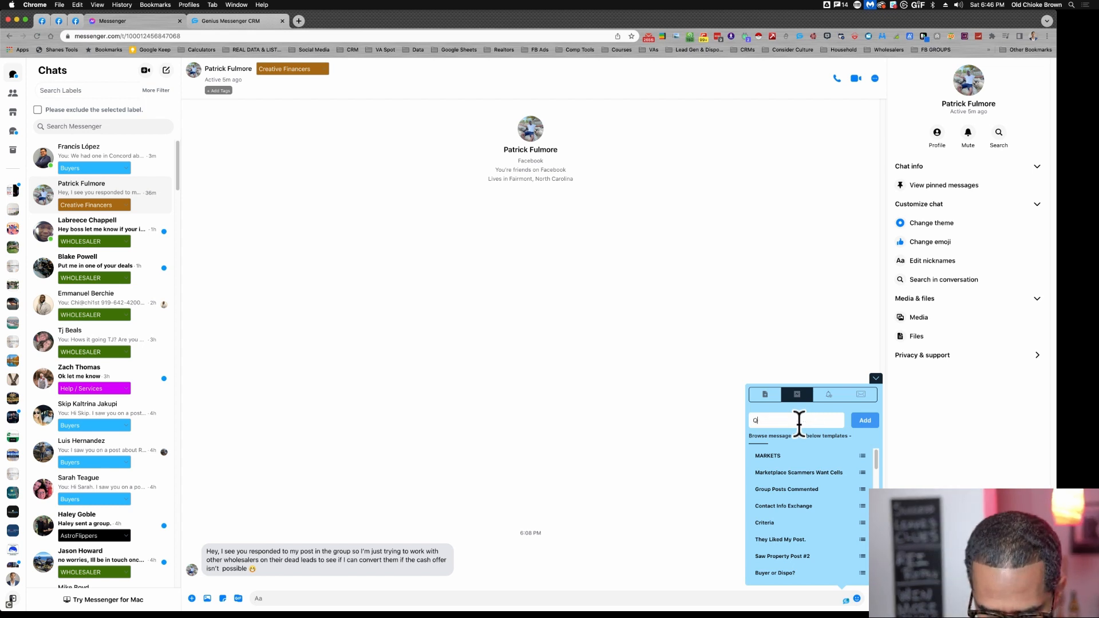
type("QUICK M")
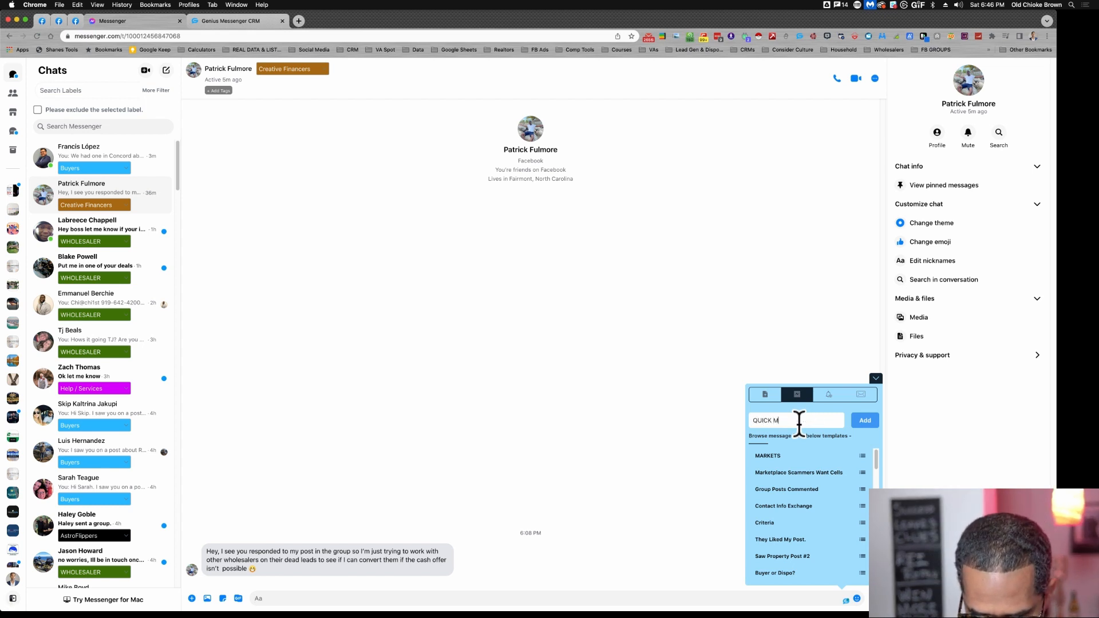
type("ESSAGE")
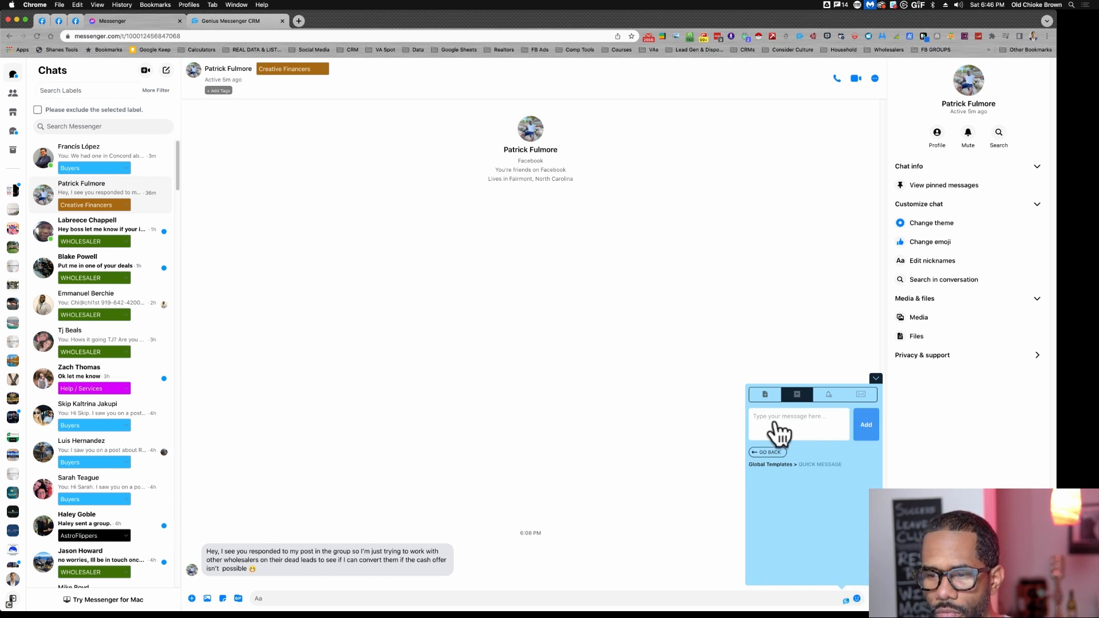
Save a 'Hey ... again, just checking in' follow-up message in QUICK MESSAGE and leave its message view.
left_click(797, 423)
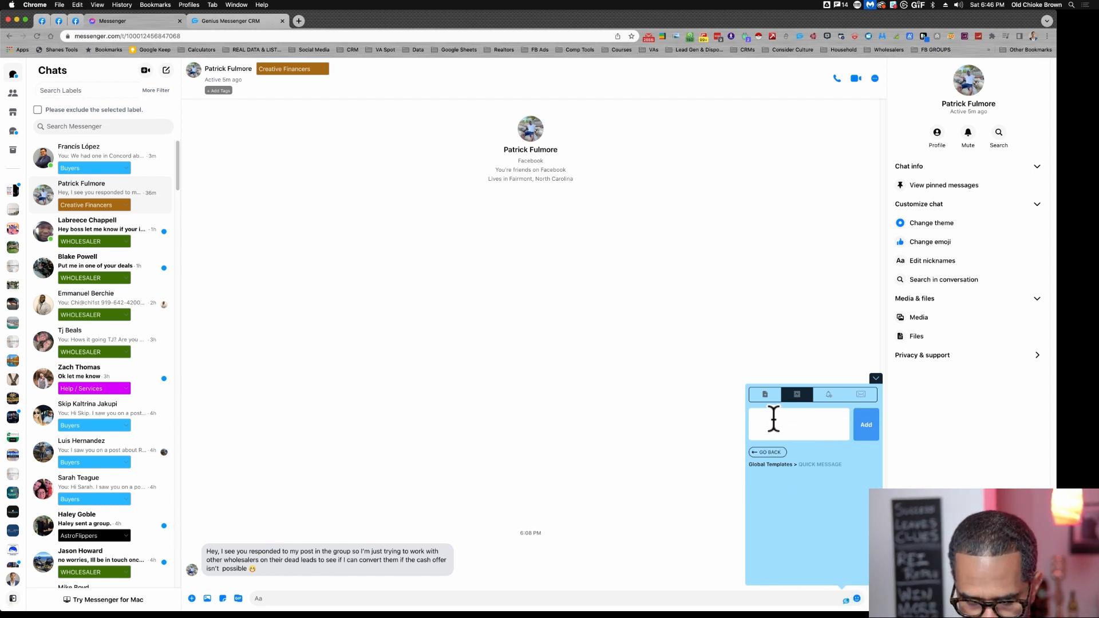
left_click(796, 424)
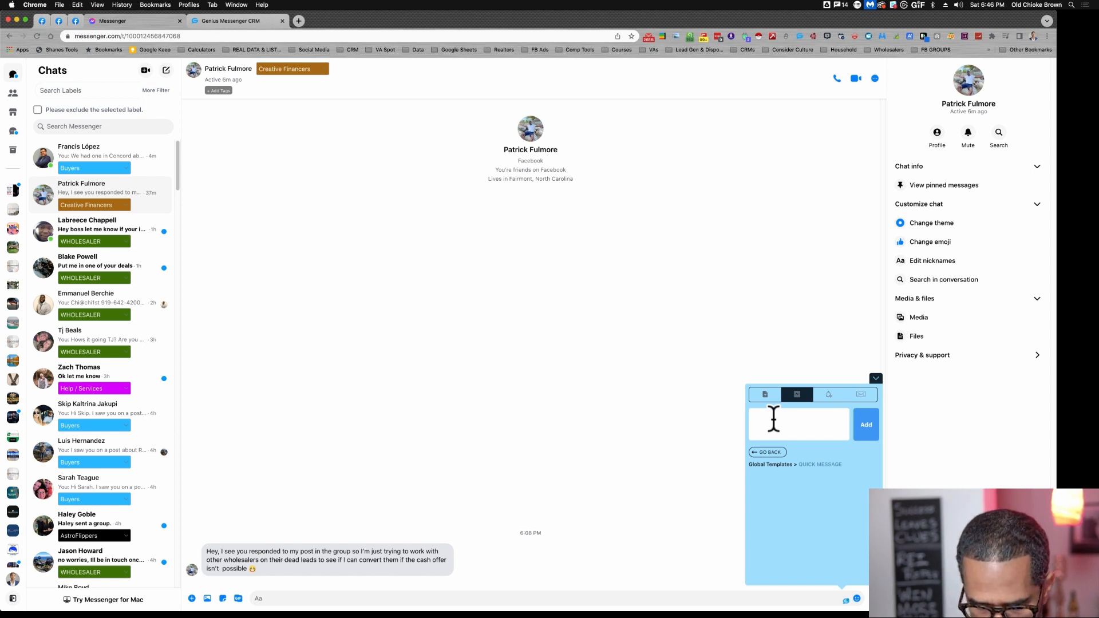
type("Hey This is")
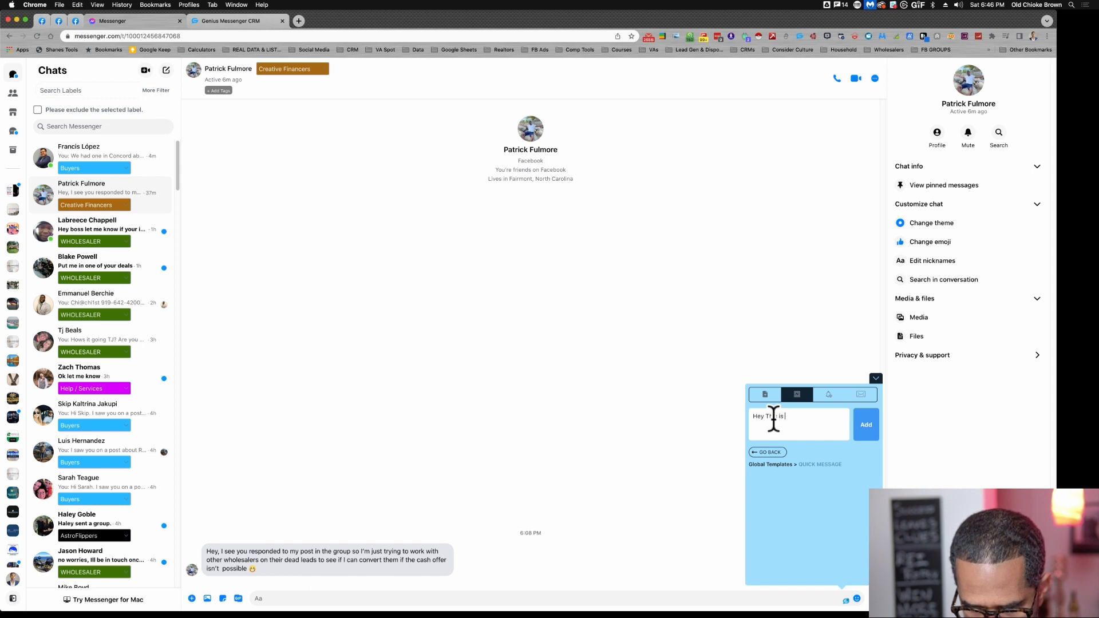
type("Chi again, just checking to see if you had anything new.")
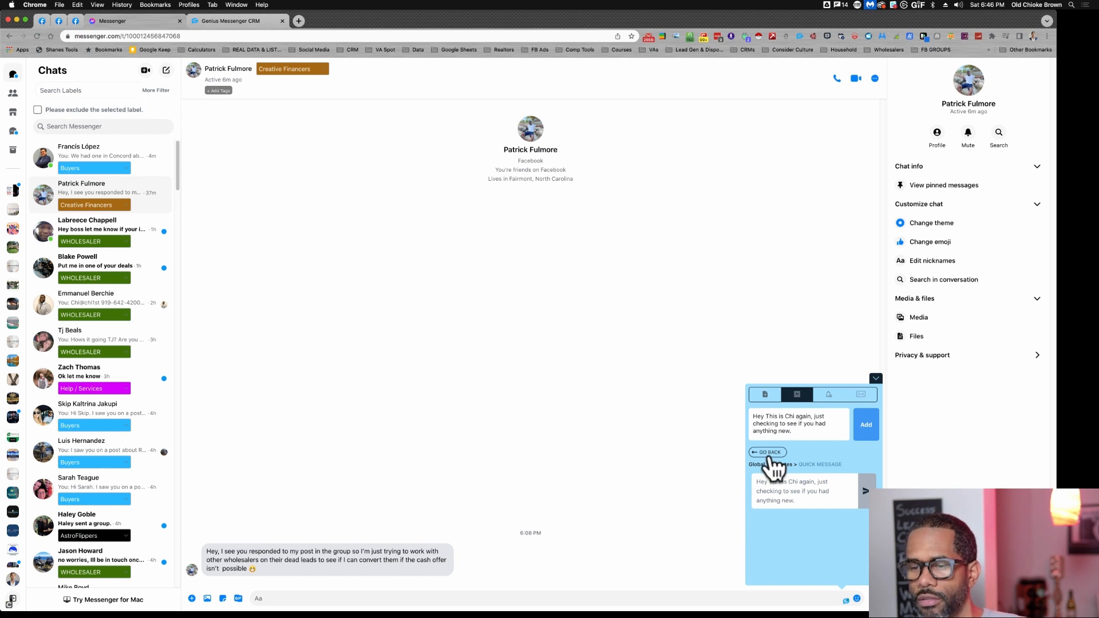
left_click(767, 452)
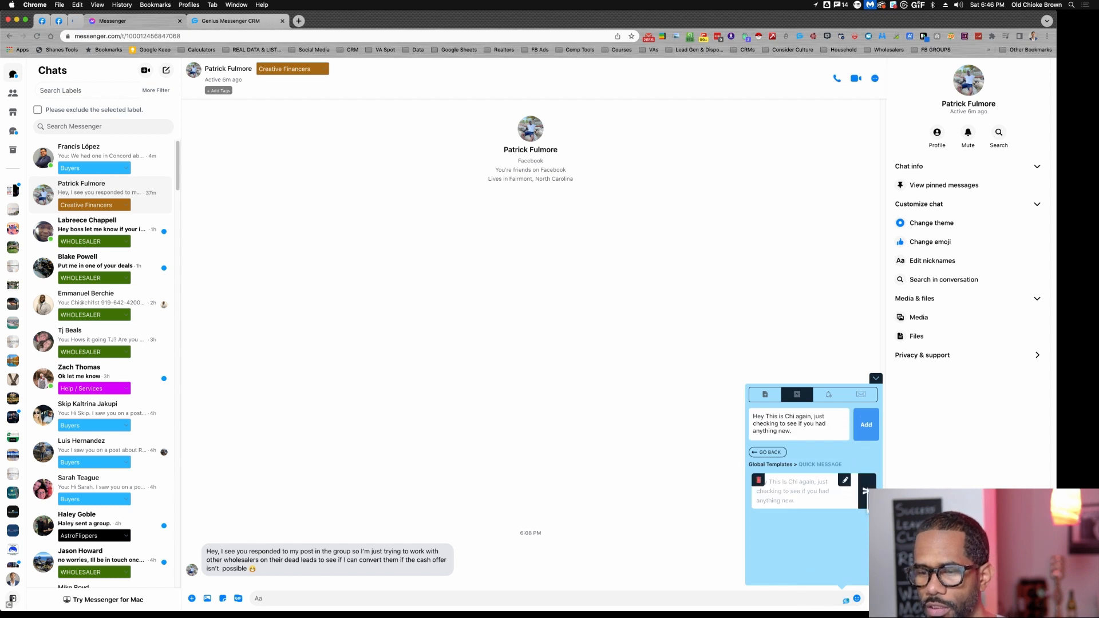
left_click(867, 491)
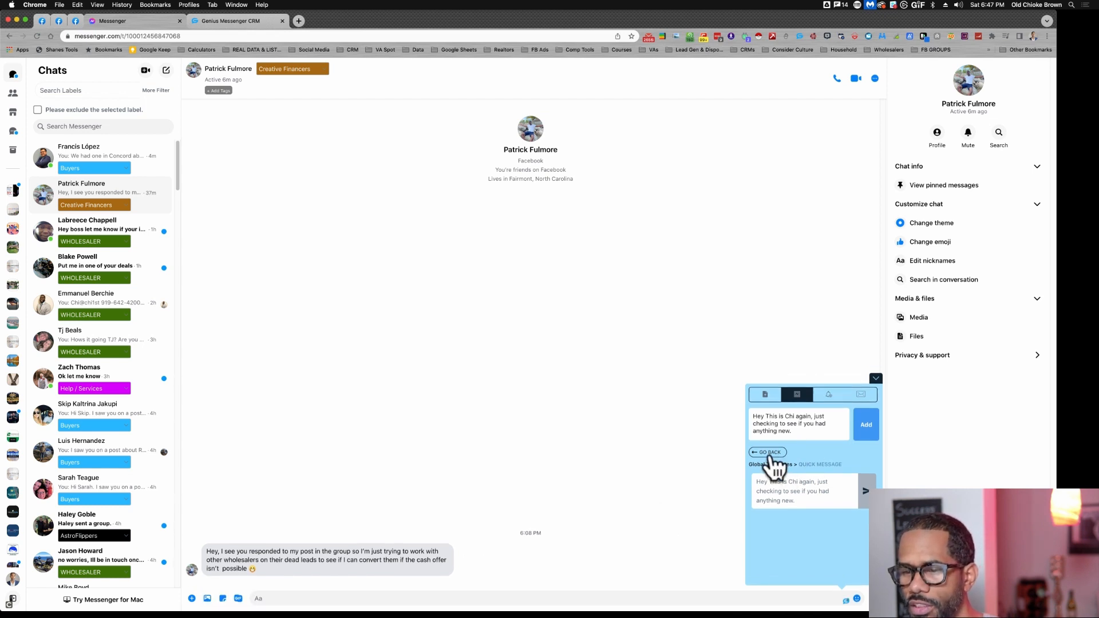
left_click(767, 452)
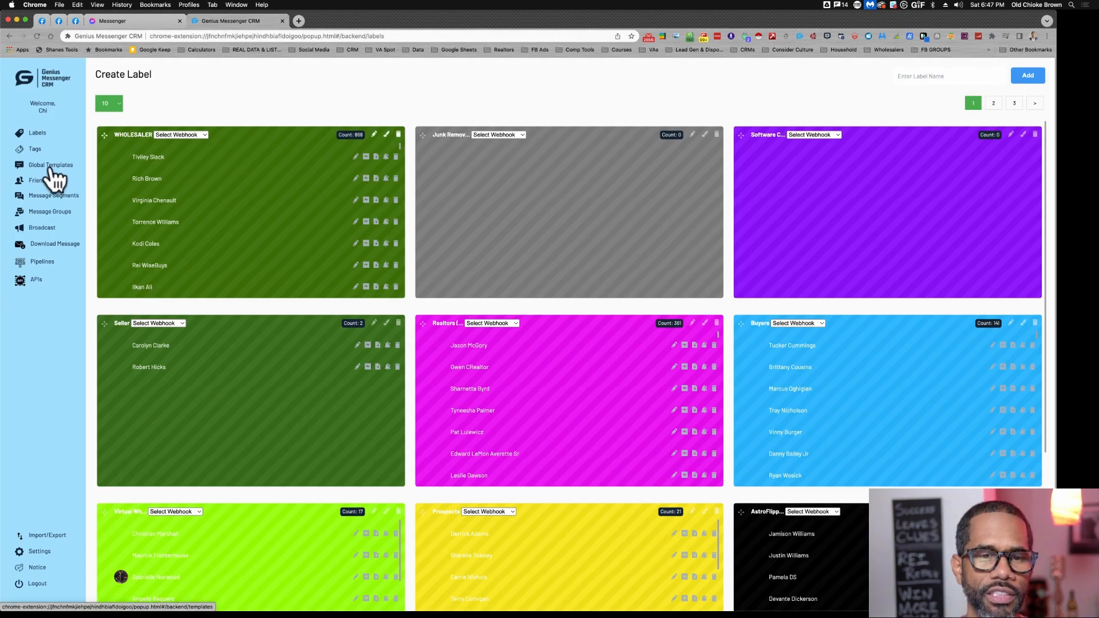
left_click(49, 165)
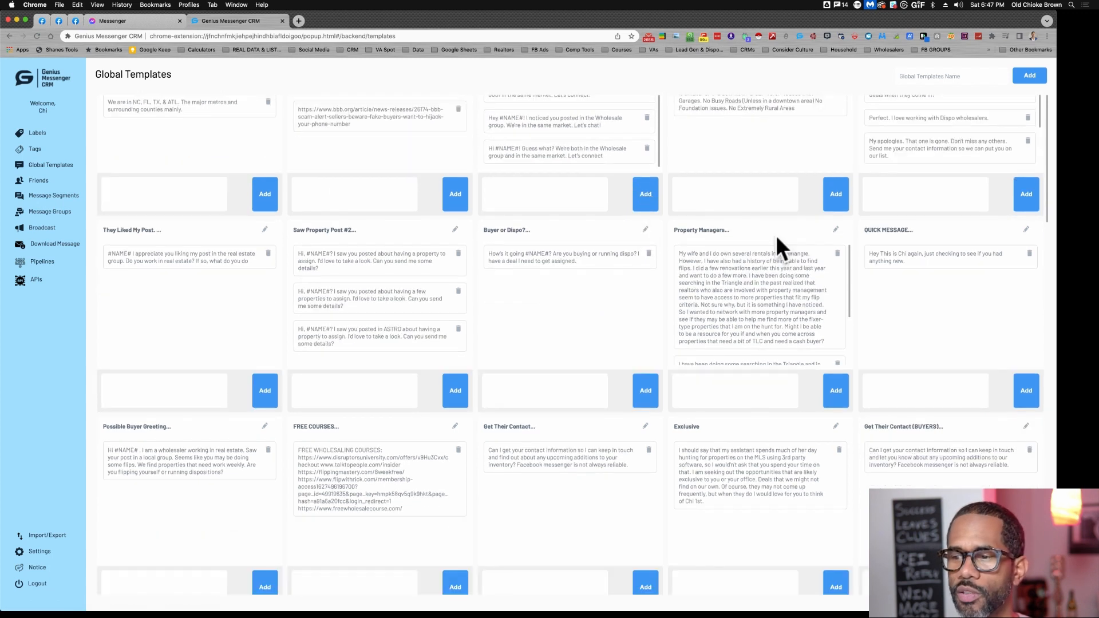
scroll("down", 3)
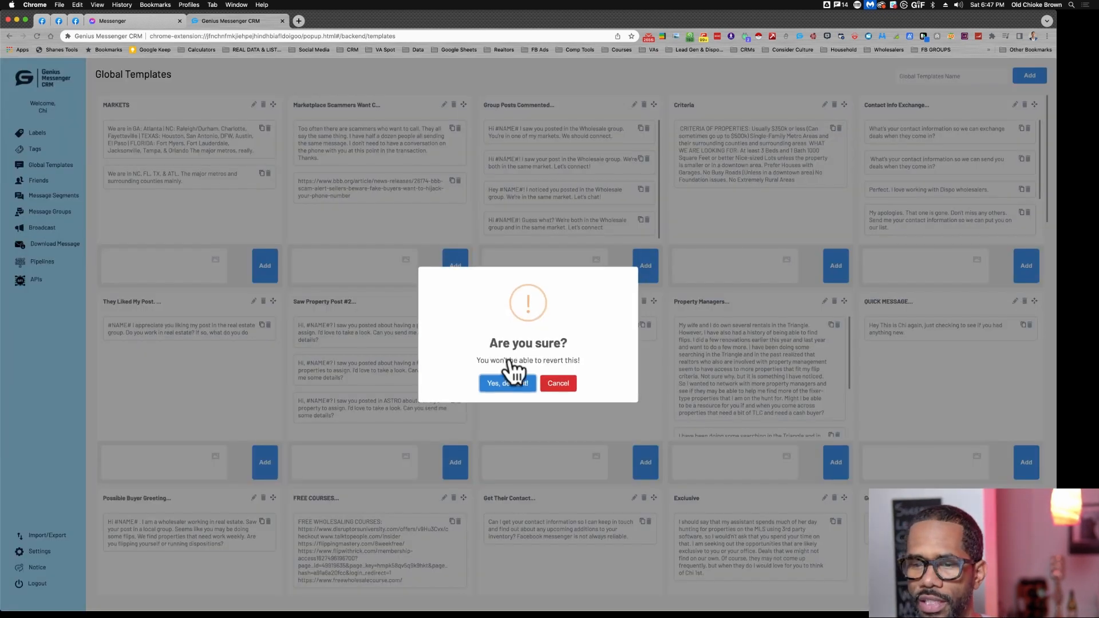
left_click(506, 383)
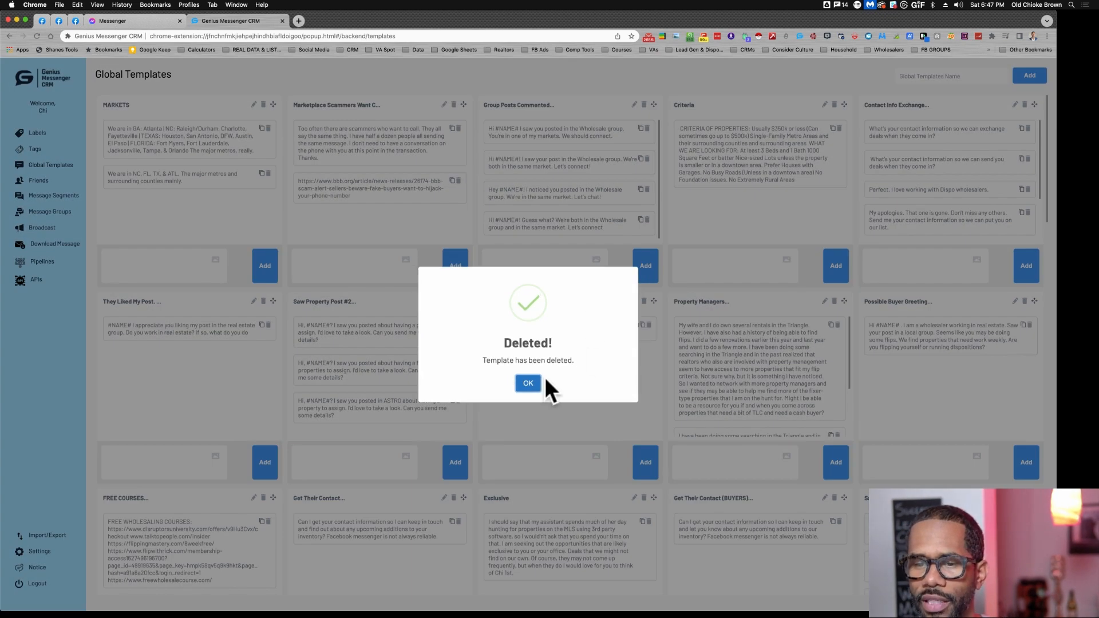
left_click(526, 383)
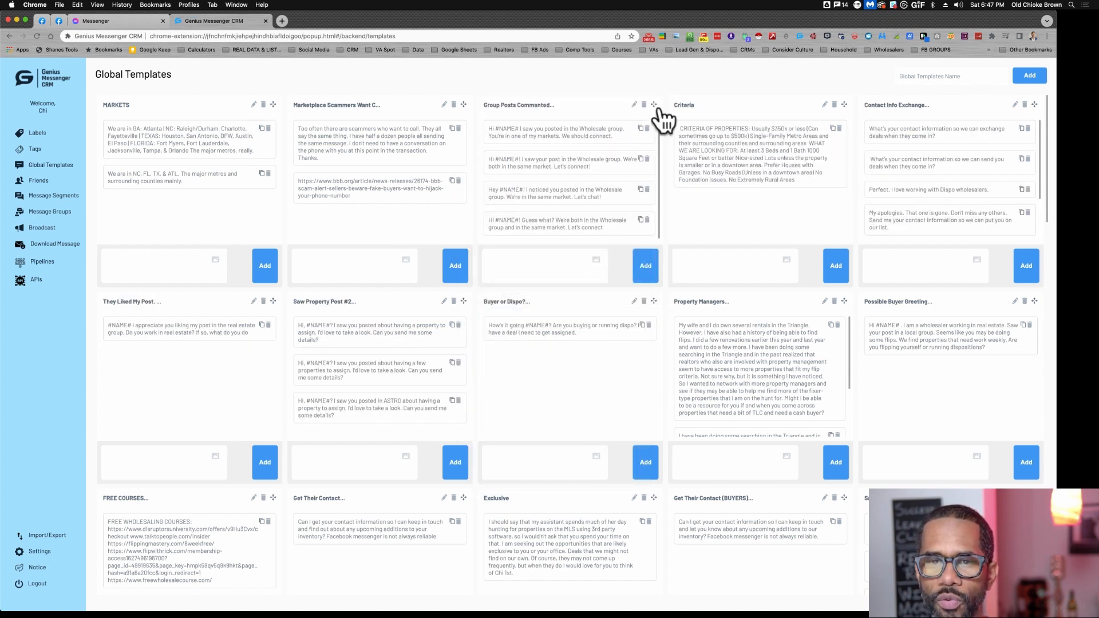
mouse_move(673, 224)
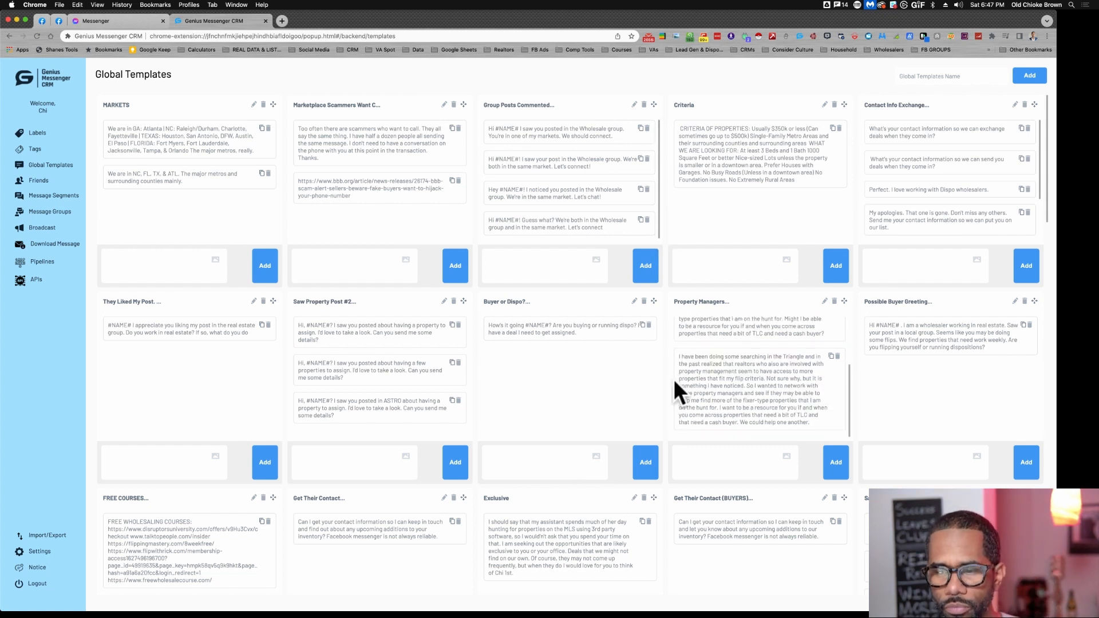
scroll("down", 3)
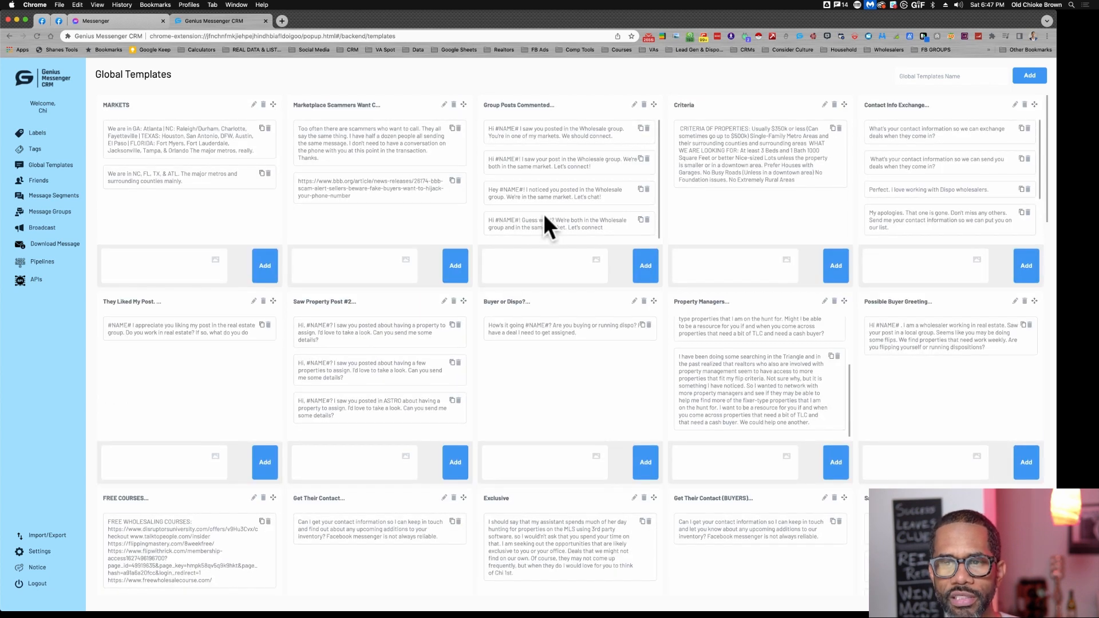
mouse_move(527, 133)
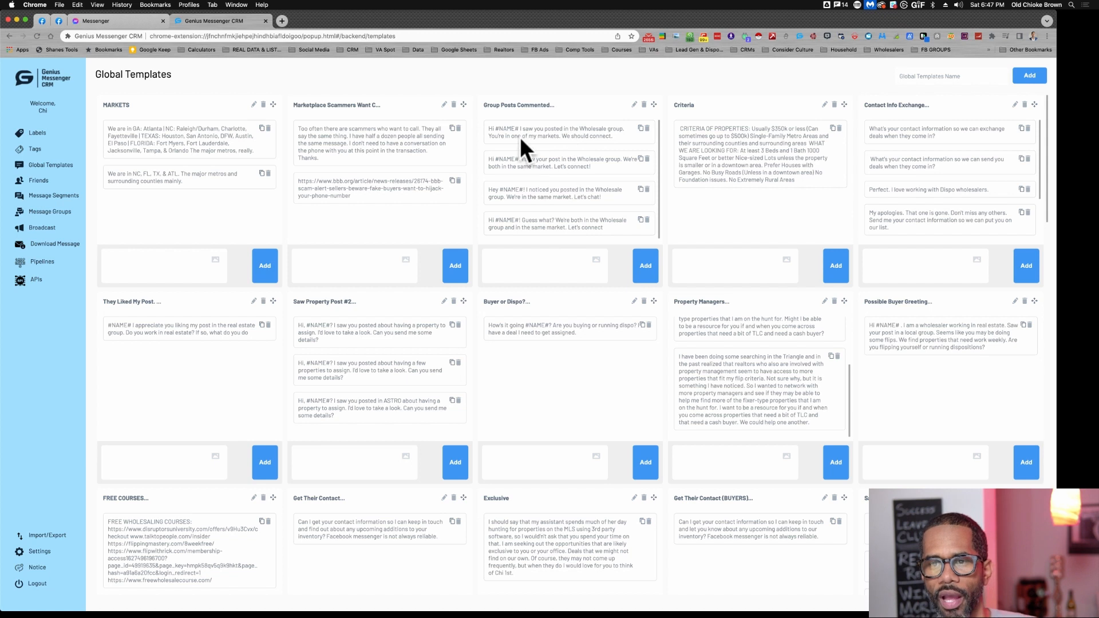
mouse_move(564, 231)
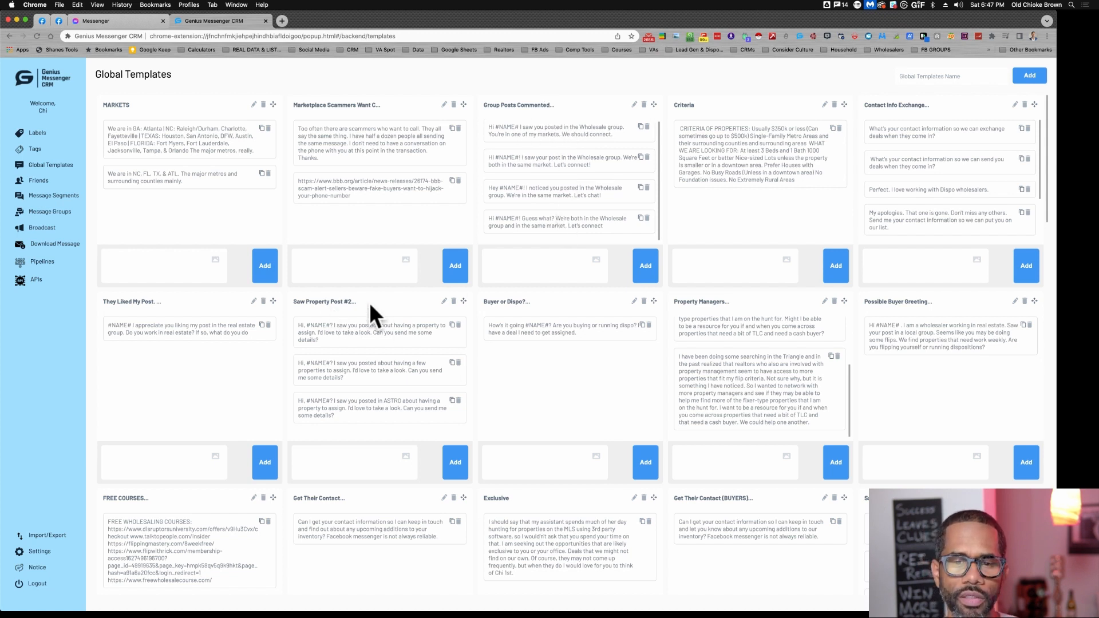
mouse_move(382, 396)
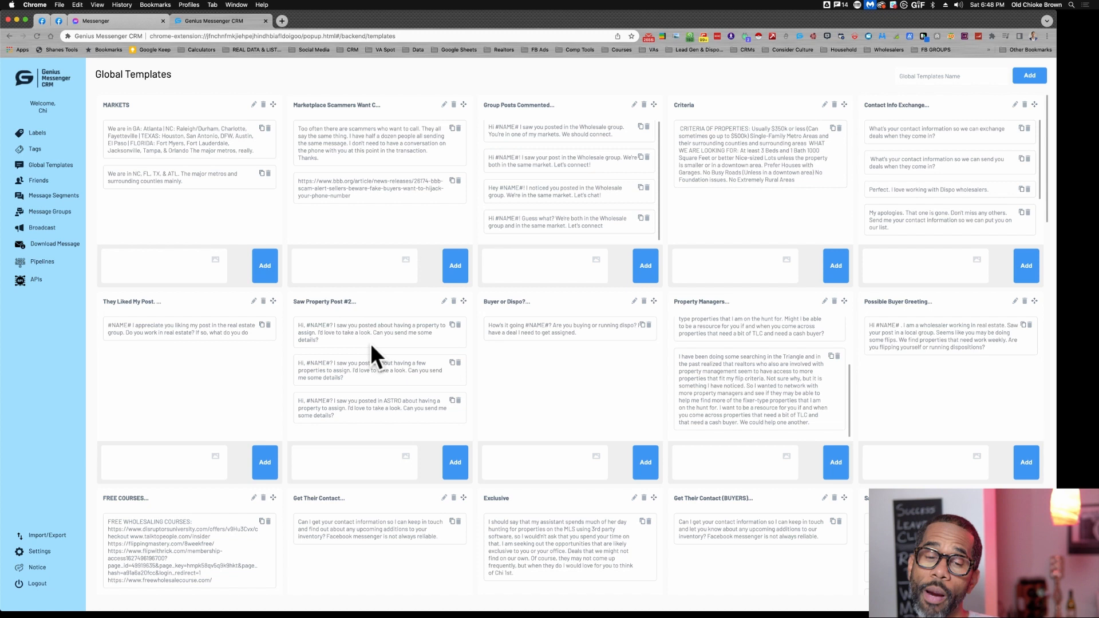
mouse_move(378, 379)
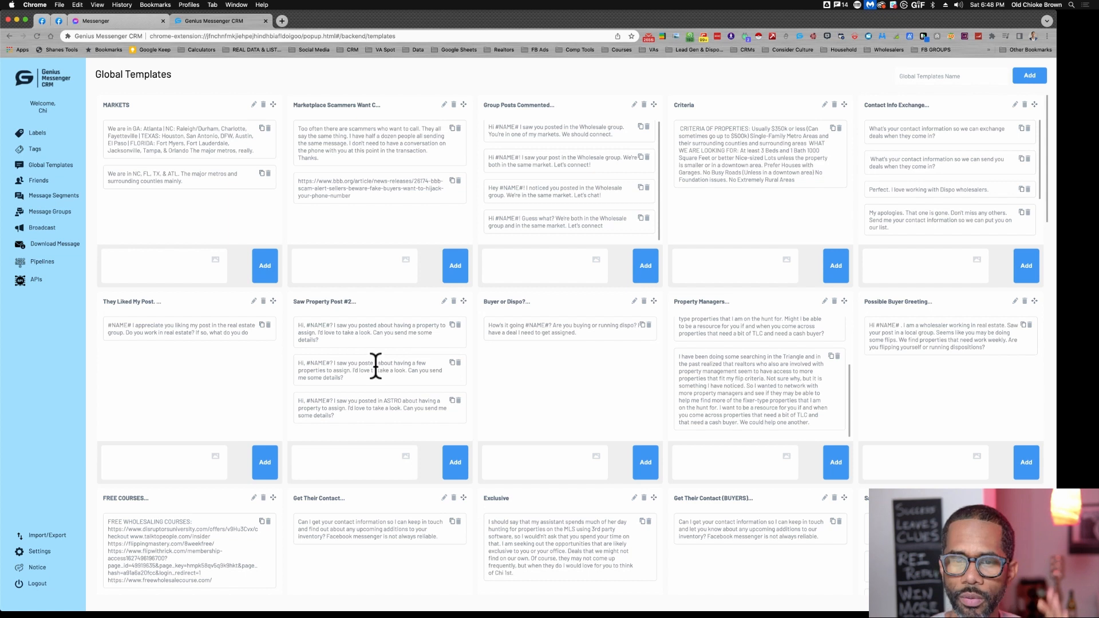
mouse_move(332, 347)
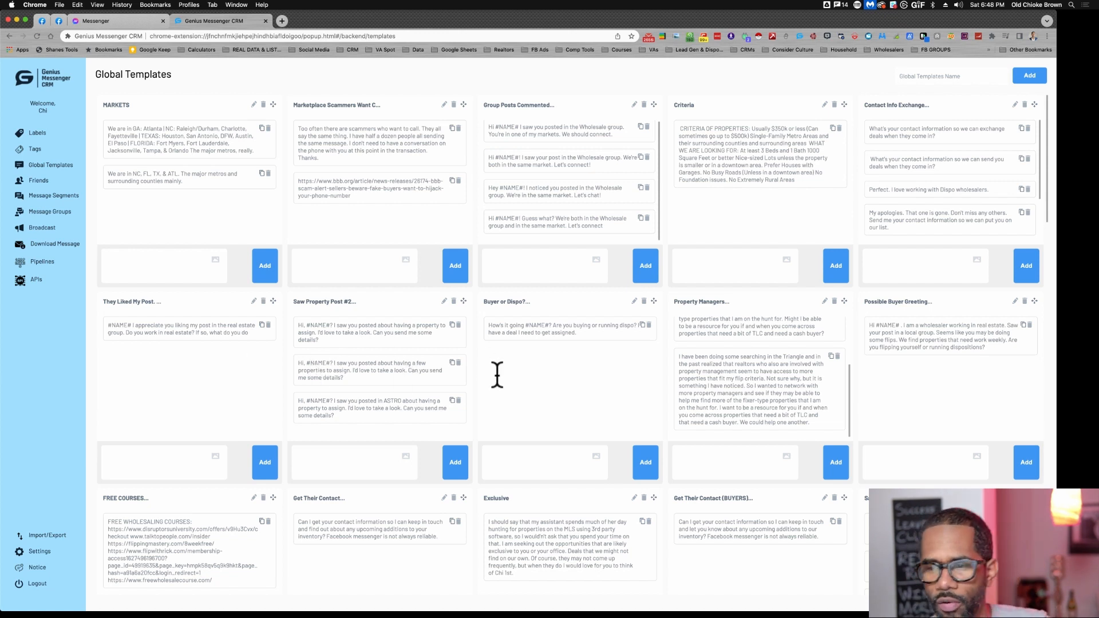
mouse_move(554, 364)
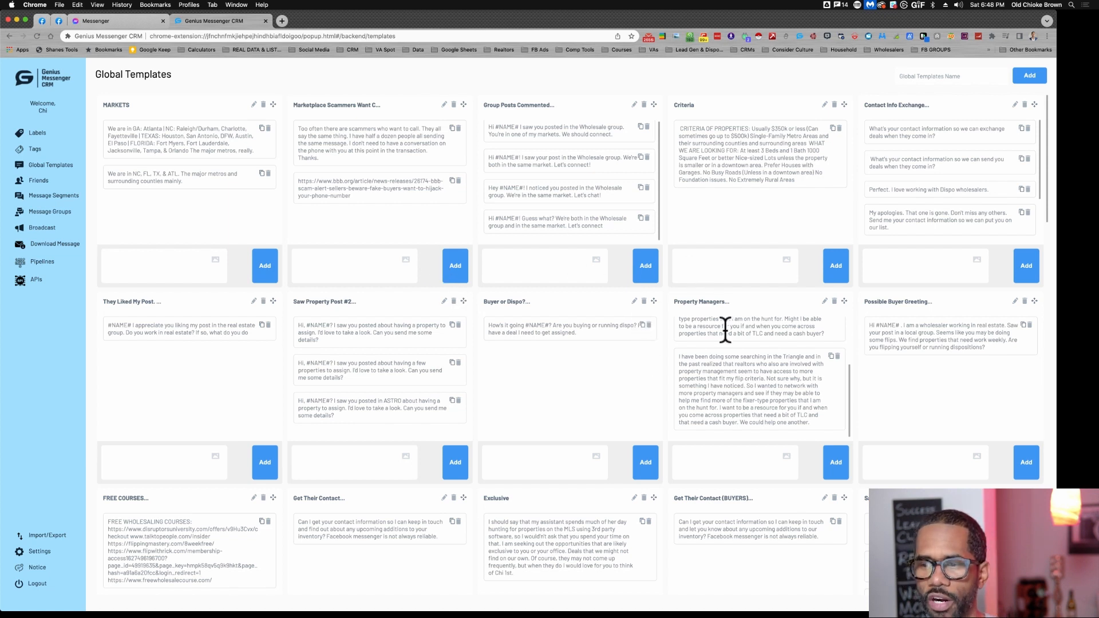
mouse_move(594, 252)
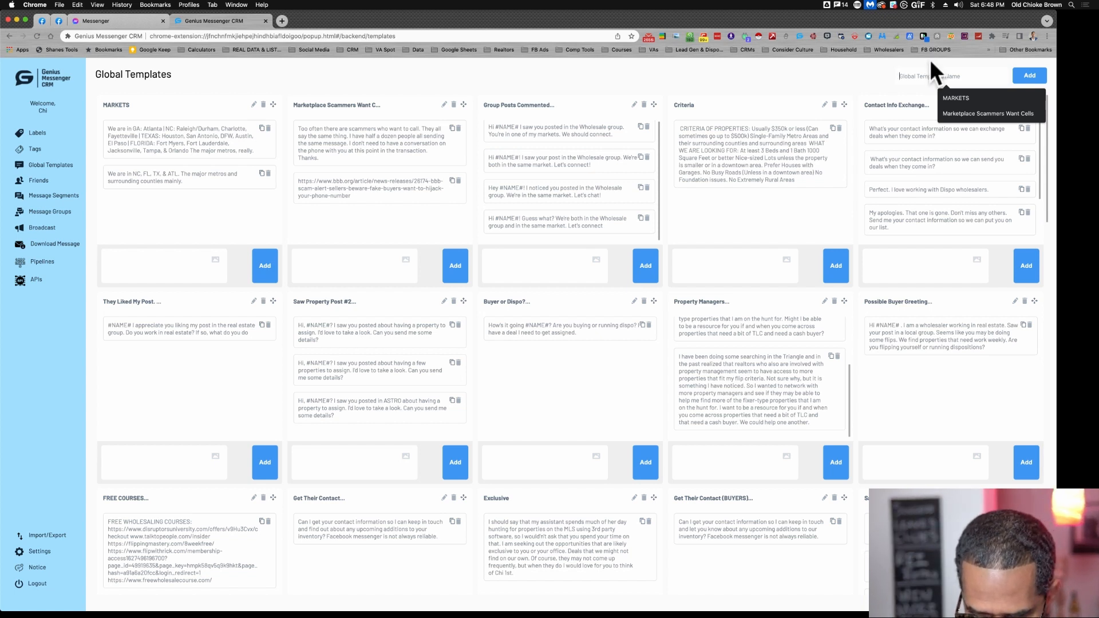
Create the TEST global template and save the entry 'TYPE TEXT TEST' in it.
type("TEST")
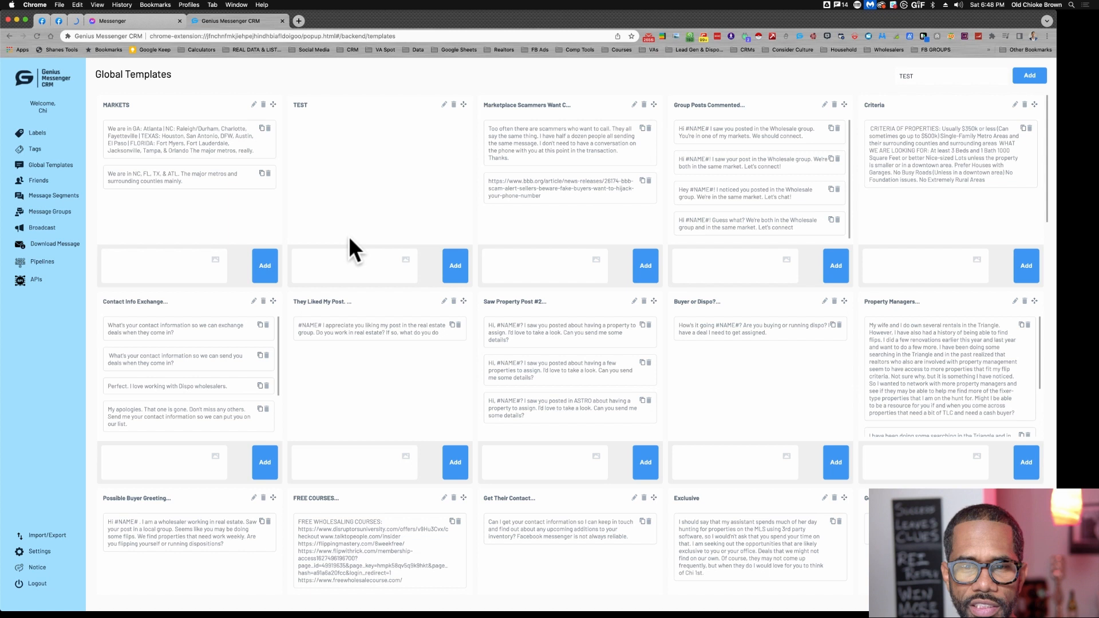
left_click(350, 265)
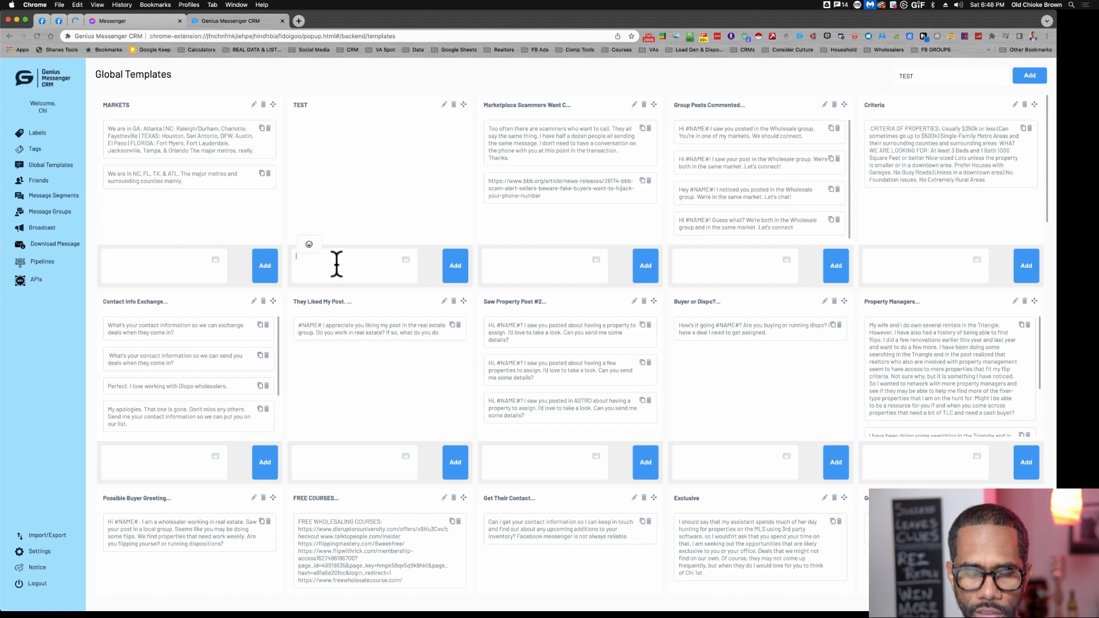
type("Type")
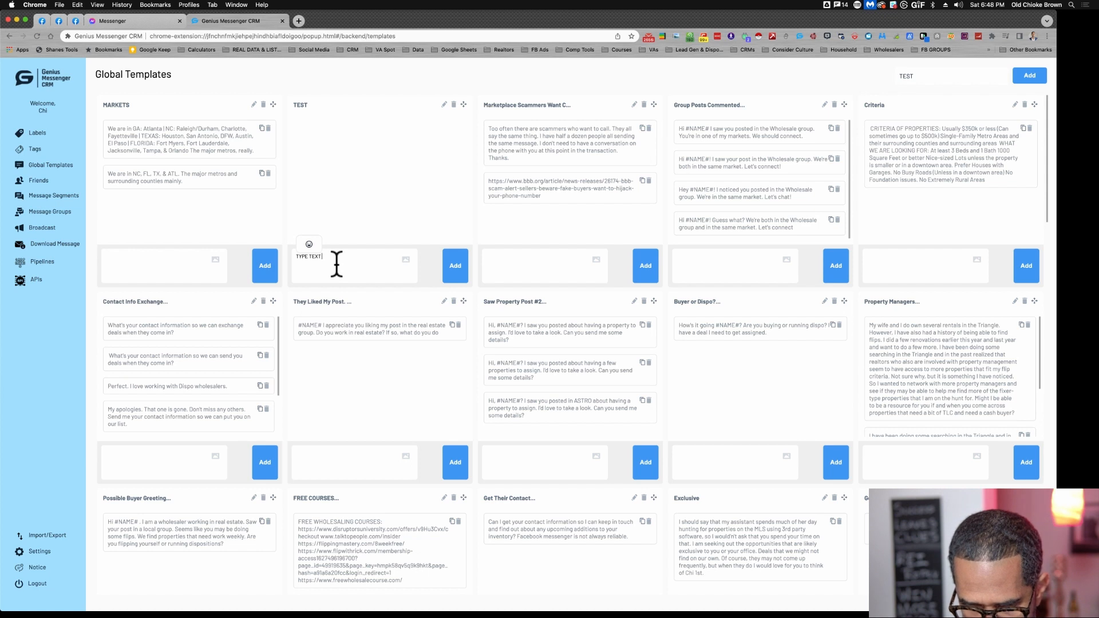
type("TEST")
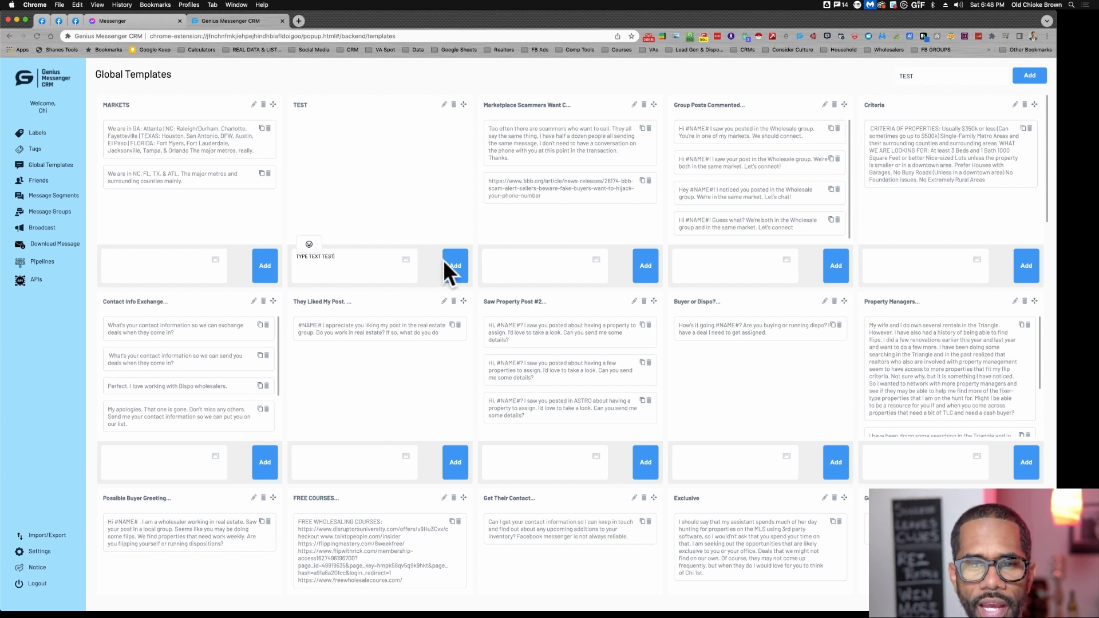
left_click(454, 265)
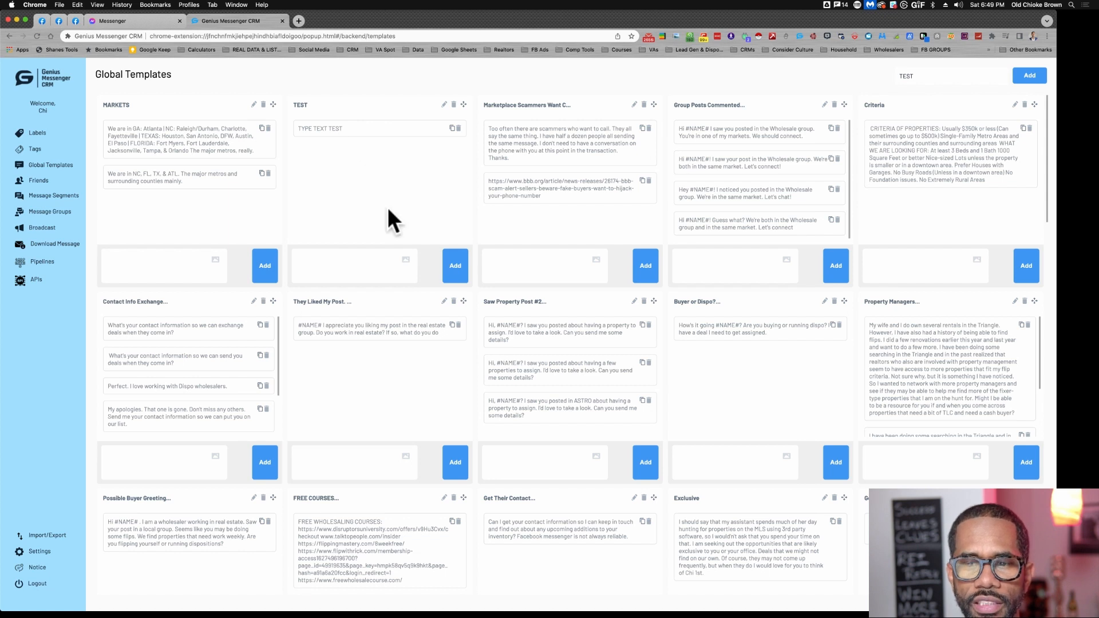
Start a second TEST template entry reading 'TEST 2'.
left_click(350, 265)
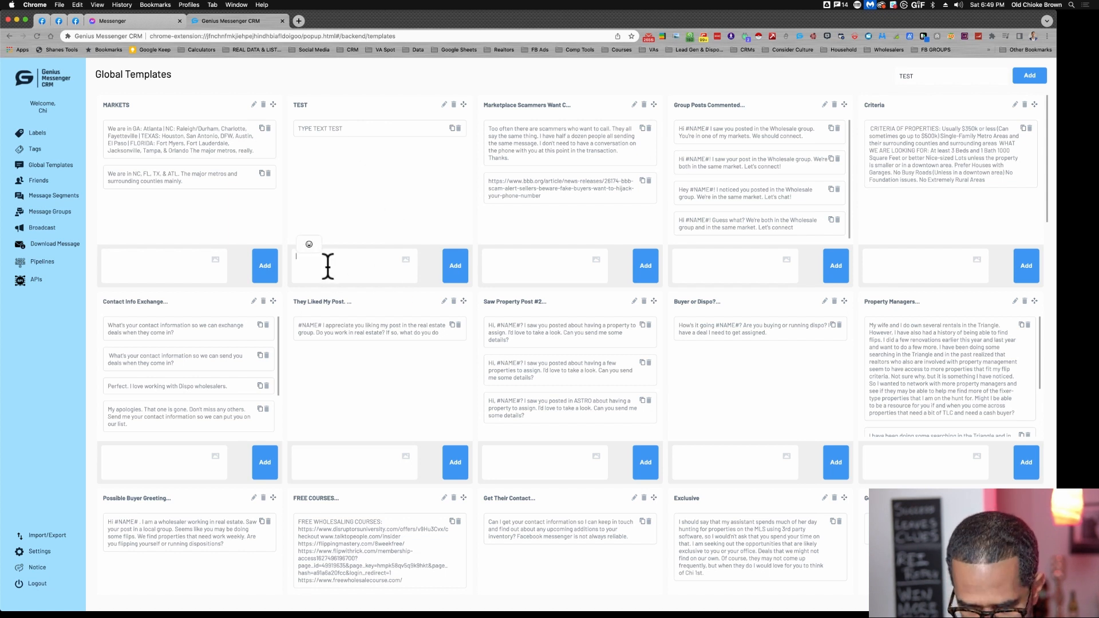
type("TEST 2")
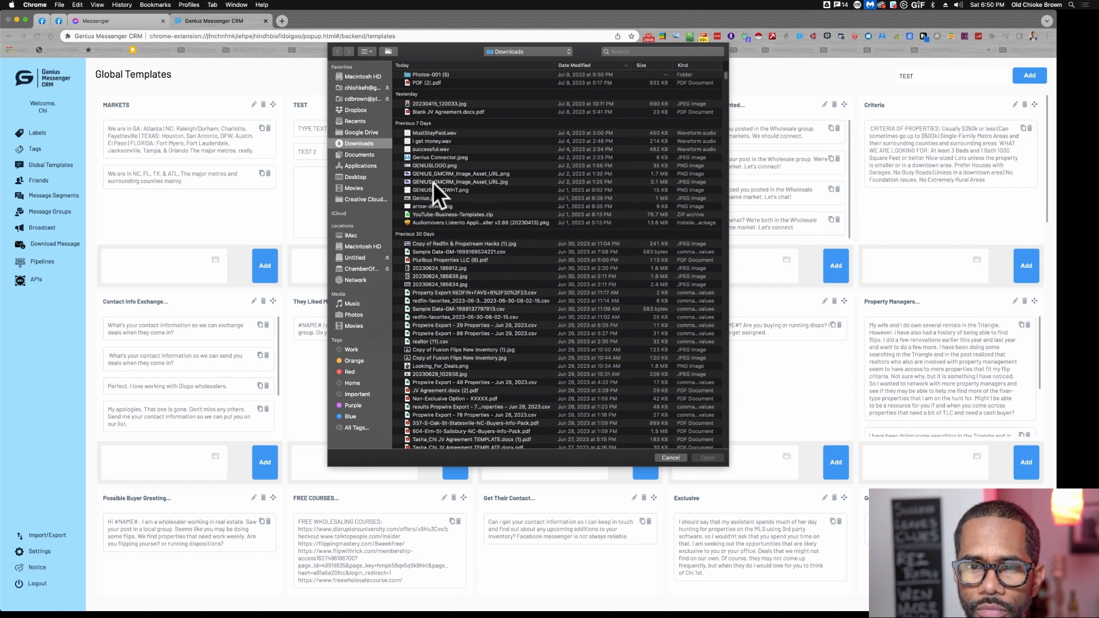
Attach Genius Connector.jpeg from Downloads as an image message in the TEST template.
left_click(439, 157)
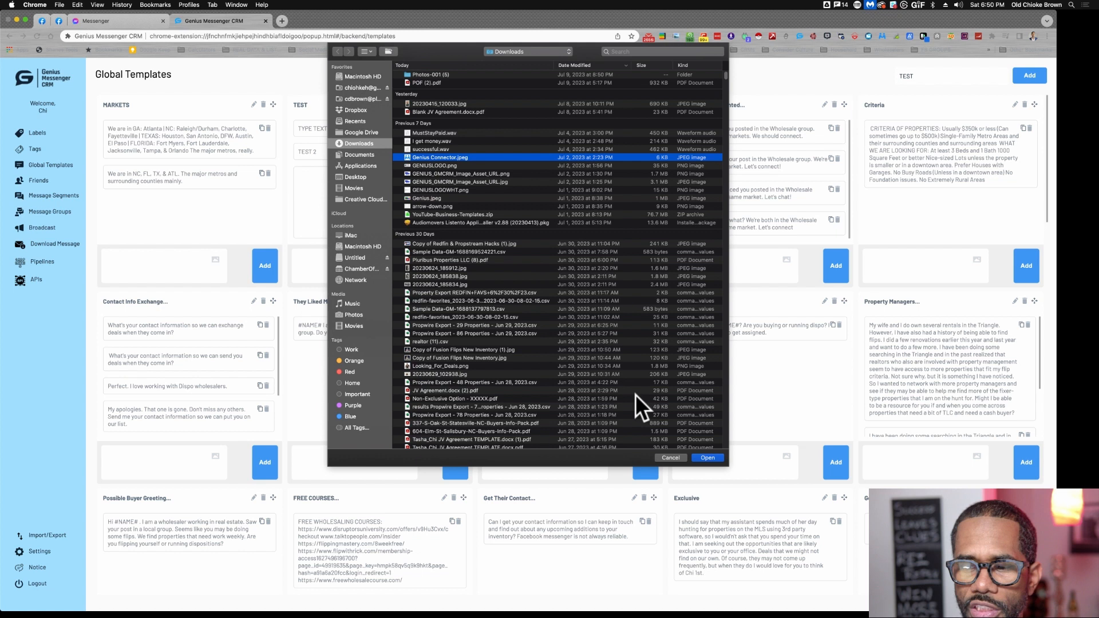
left_click(707, 457)
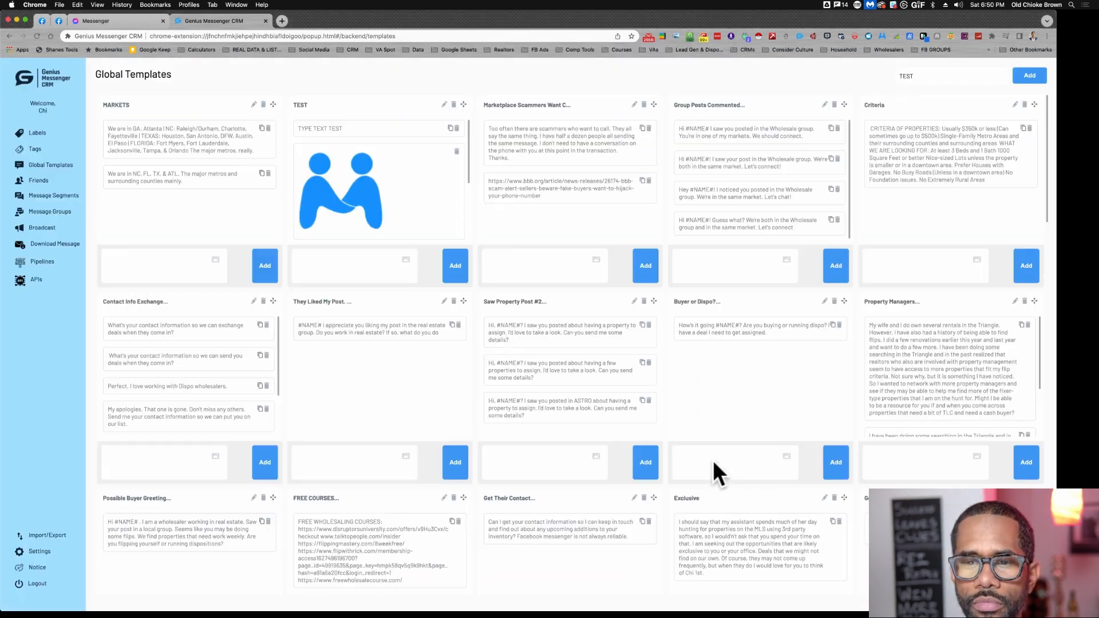
mouse_move(417, 221)
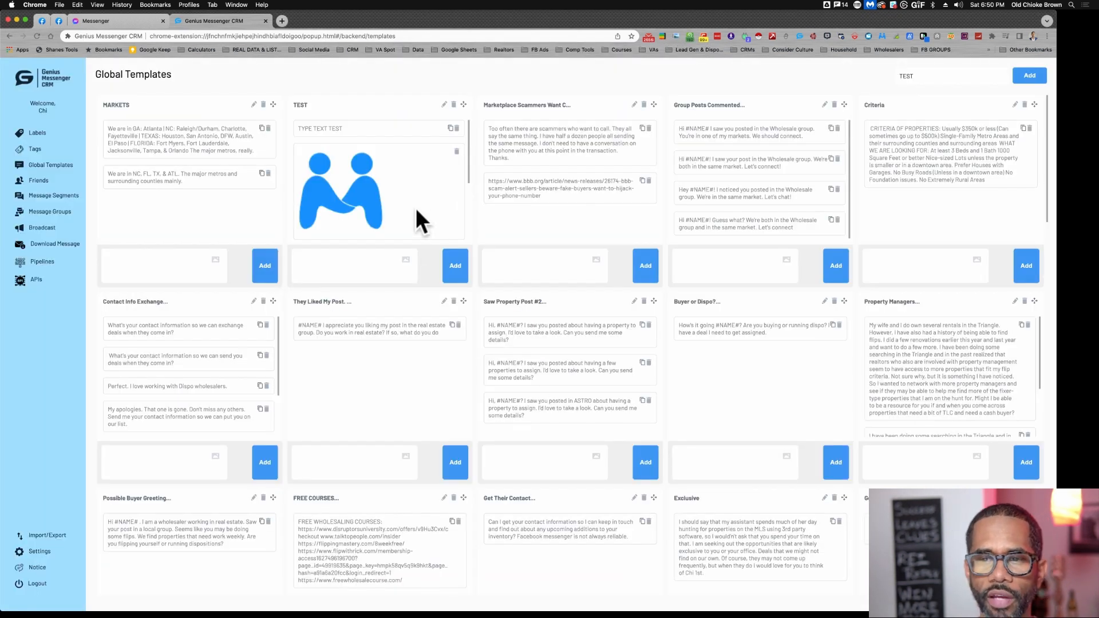
mouse_move(399, 252)
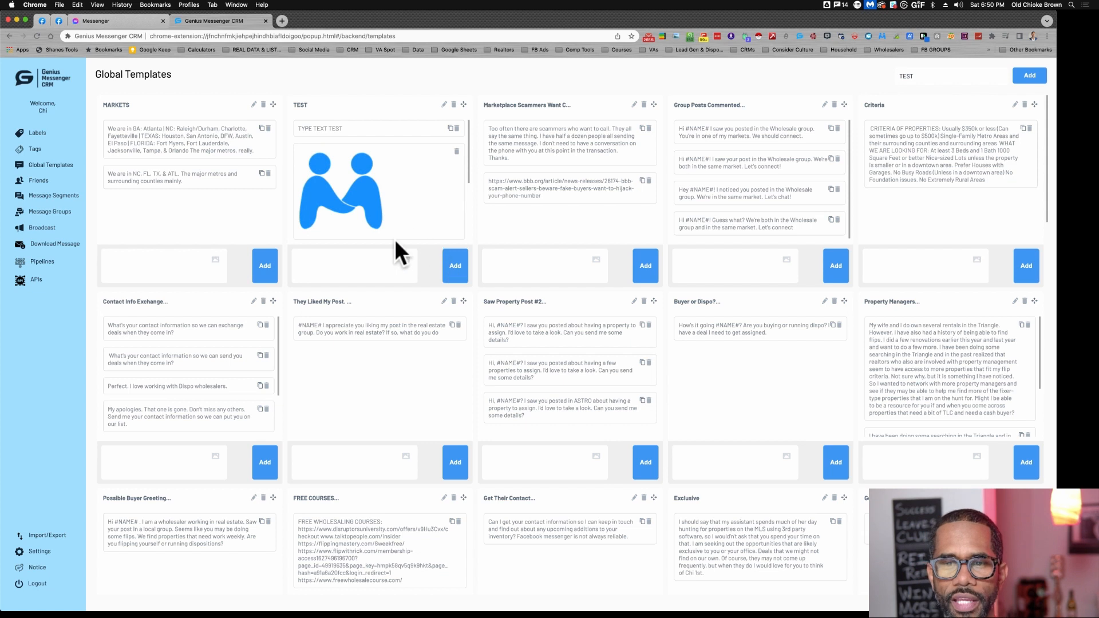
mouse_move(371, 207)
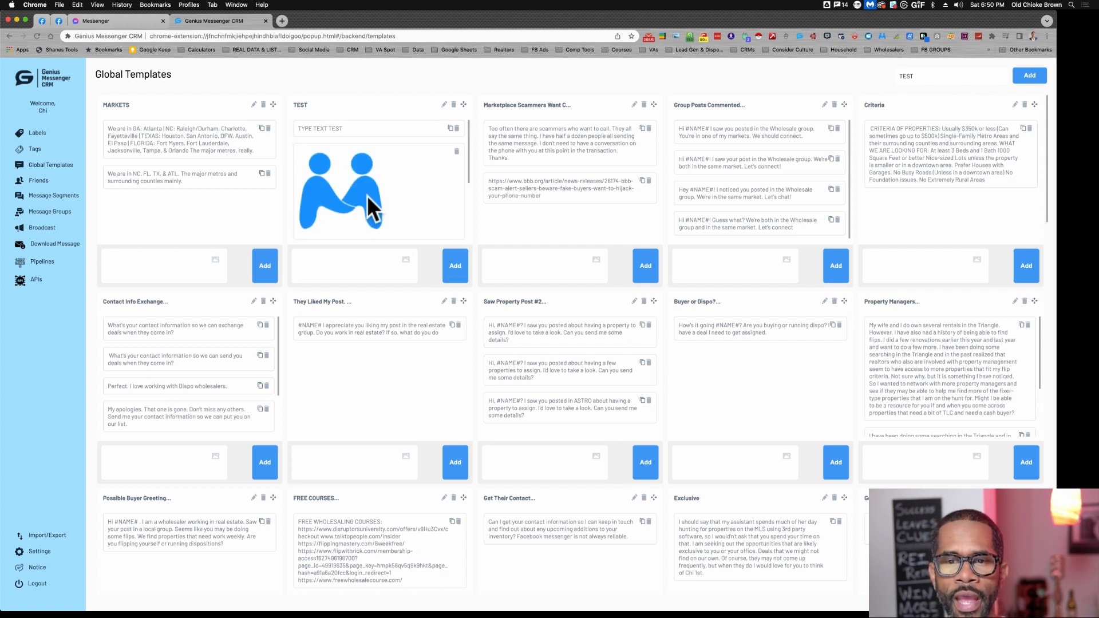
mouse_move(129, 14)
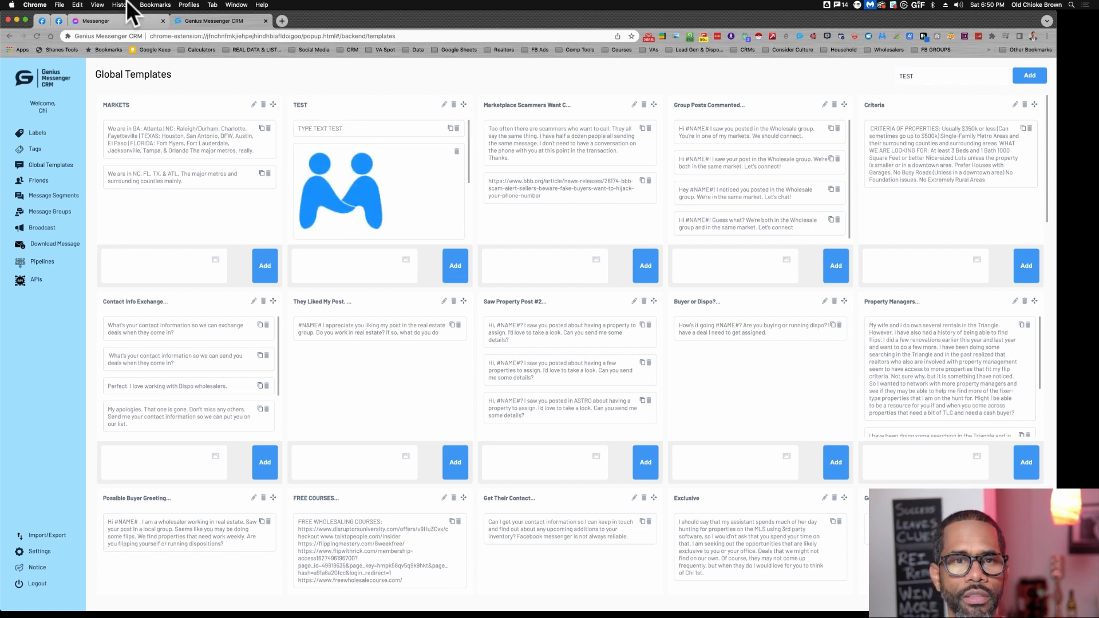
left_click(113, 20)
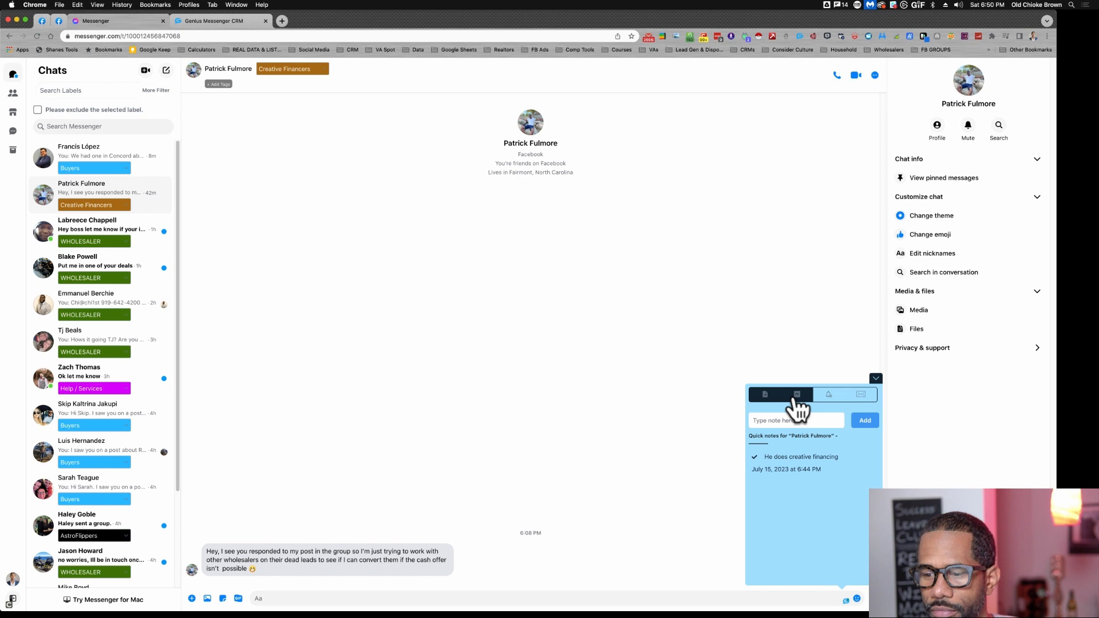
left_click(797, 394)
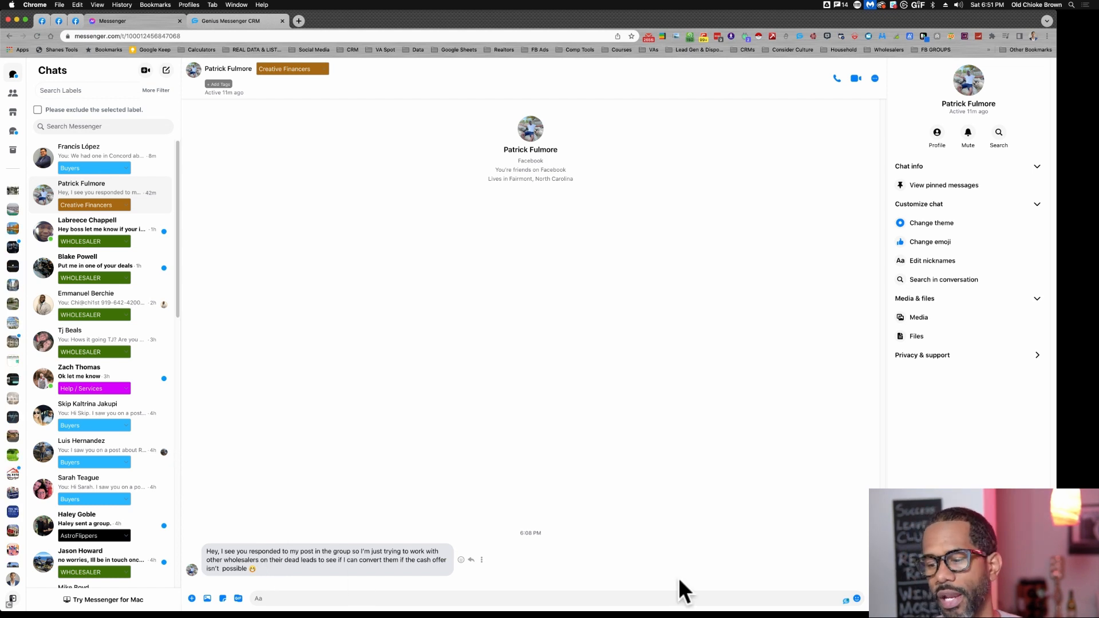
mouse_move(831, 581)
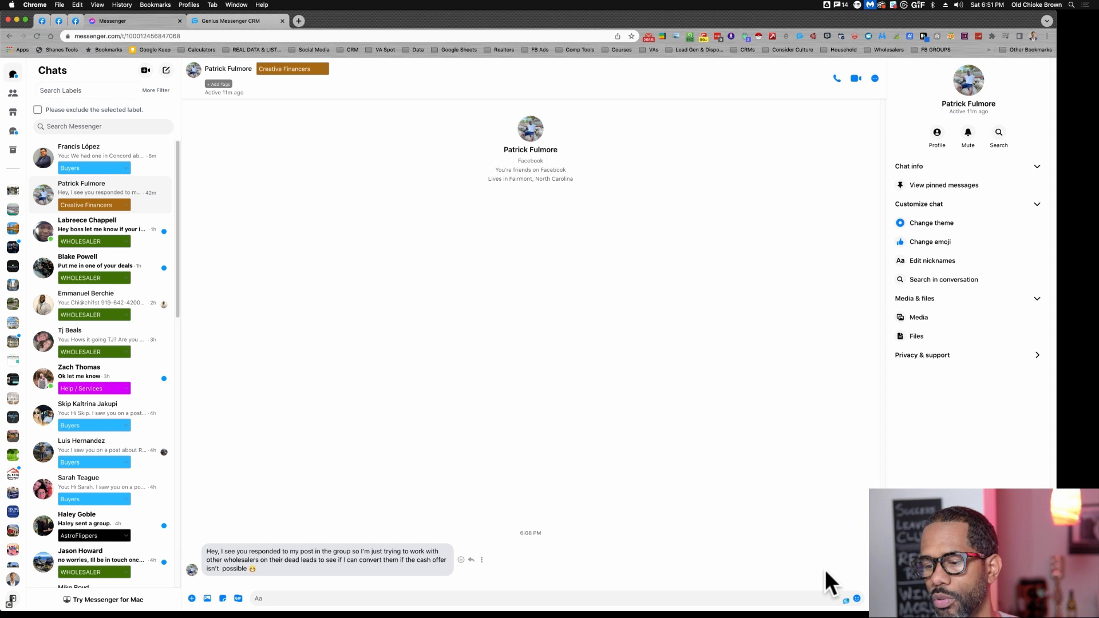
left_click(846, 599)
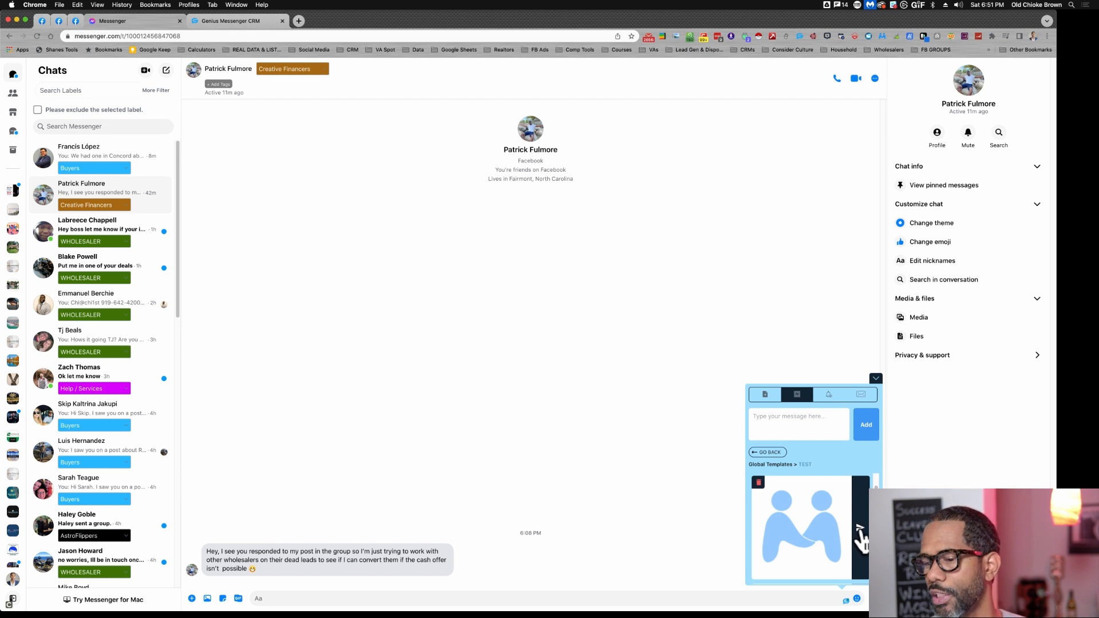
Return to the global templates list and close the chat quick window.
left_click(766, 452)
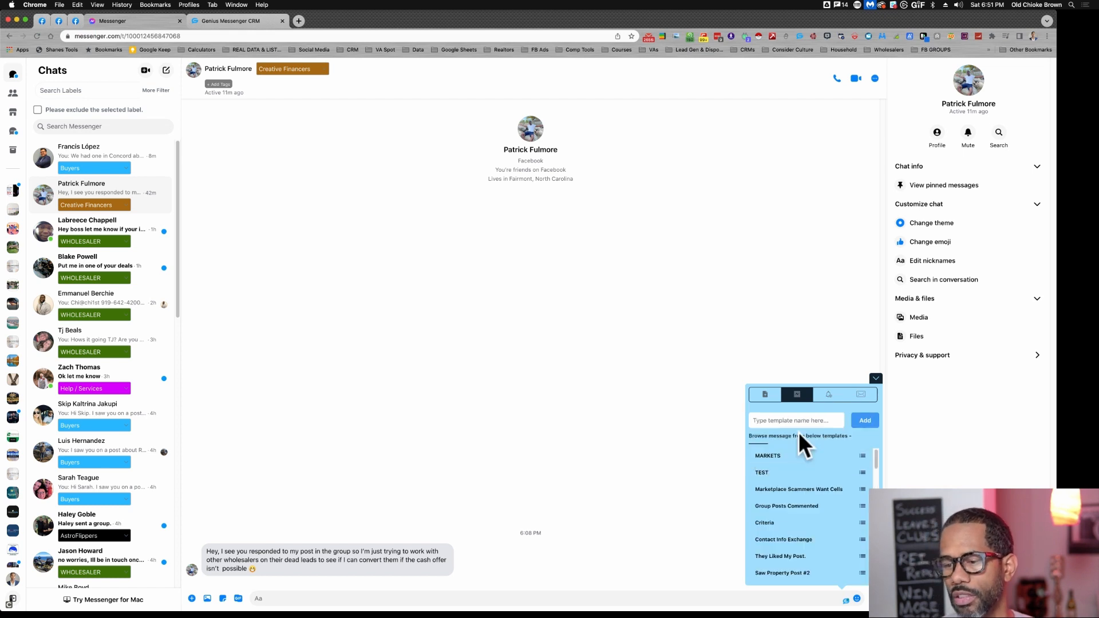
left_click(875, 379)
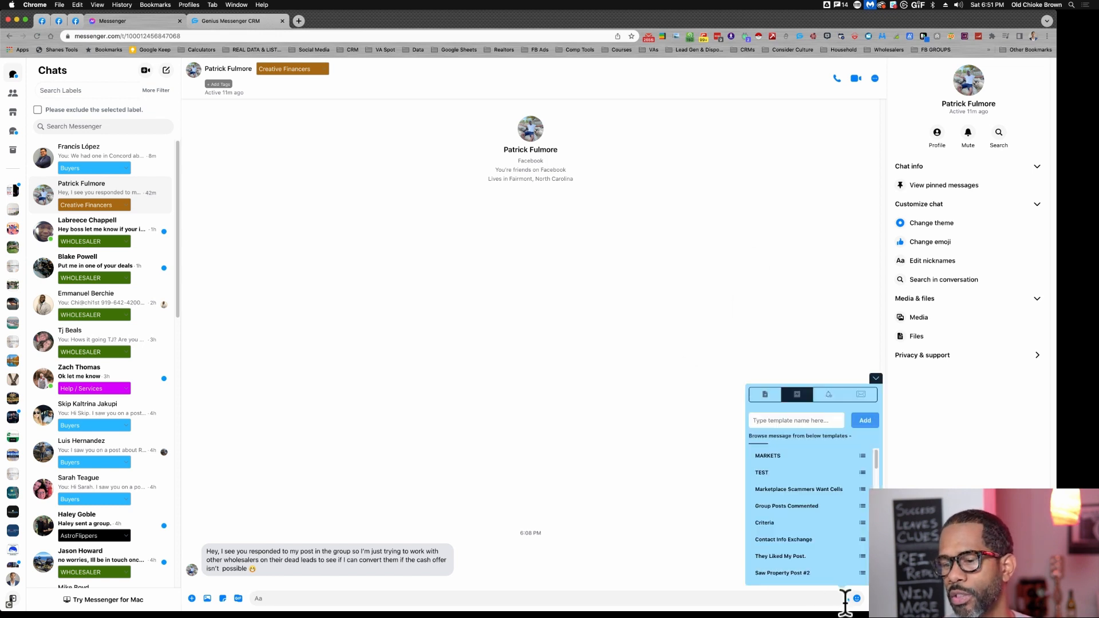
left_click(765, 394)
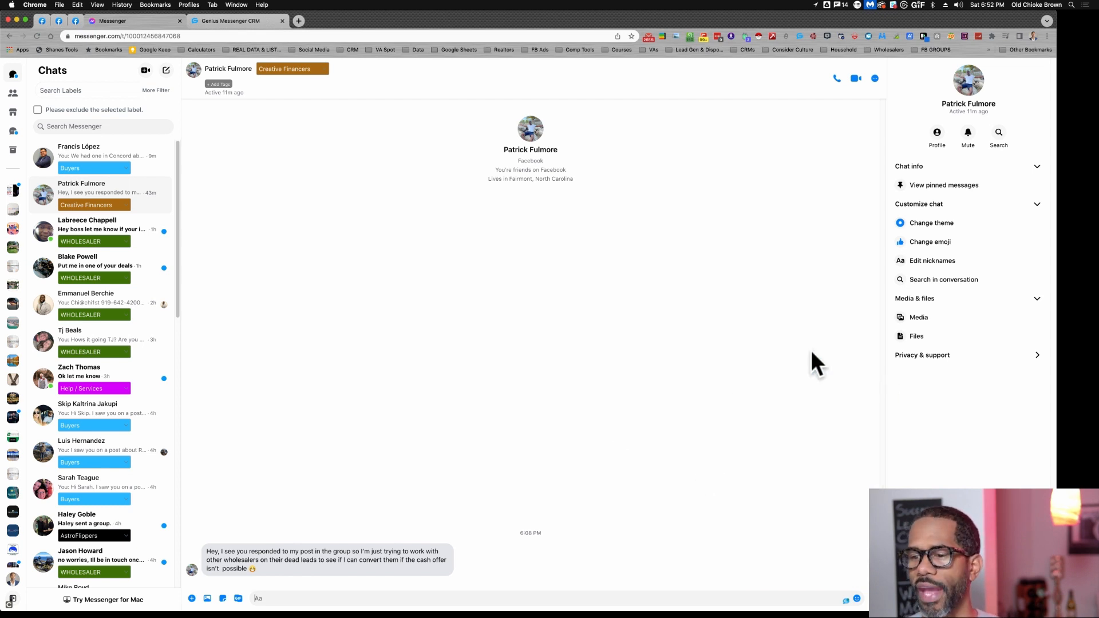
mouse_move(848, 539)
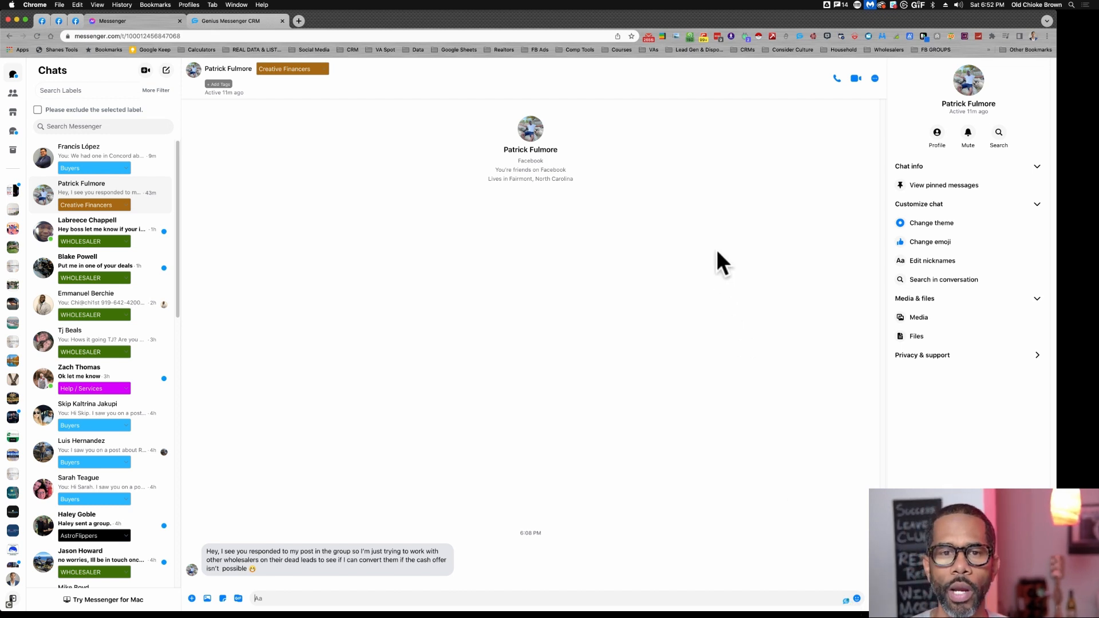
mouse_move(731, 147)
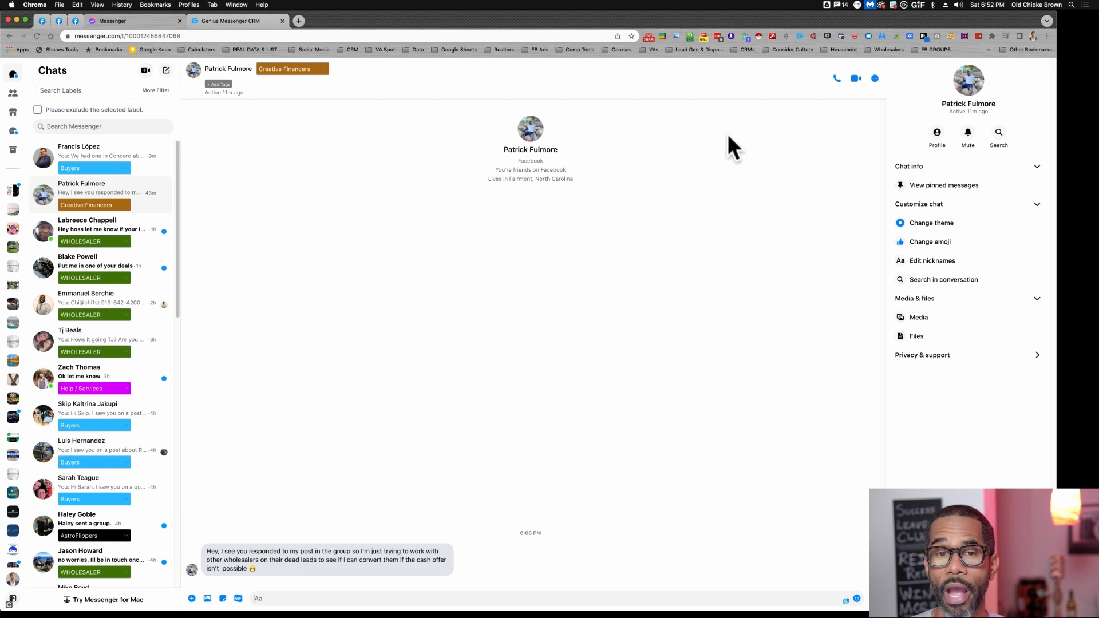